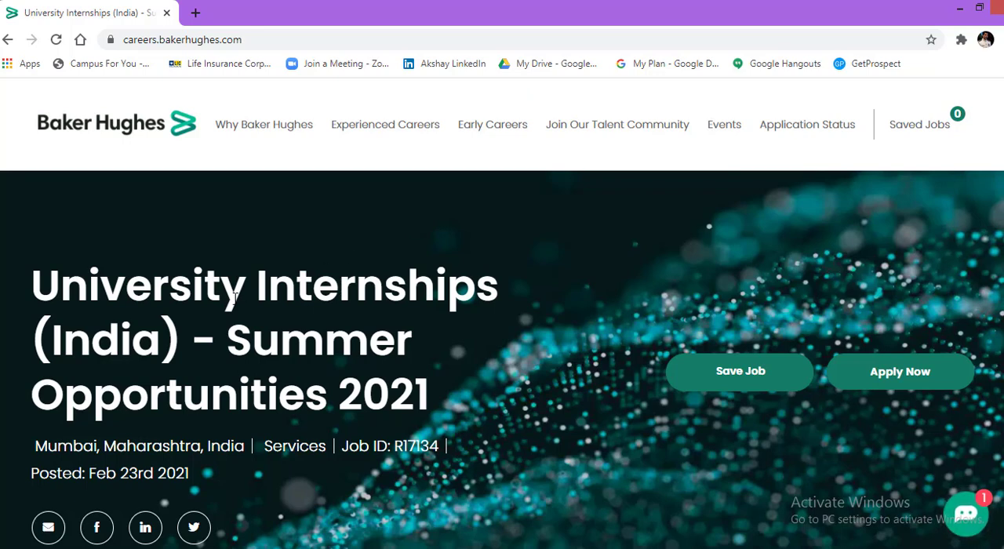
pyautogui.moveTo(331, 345)
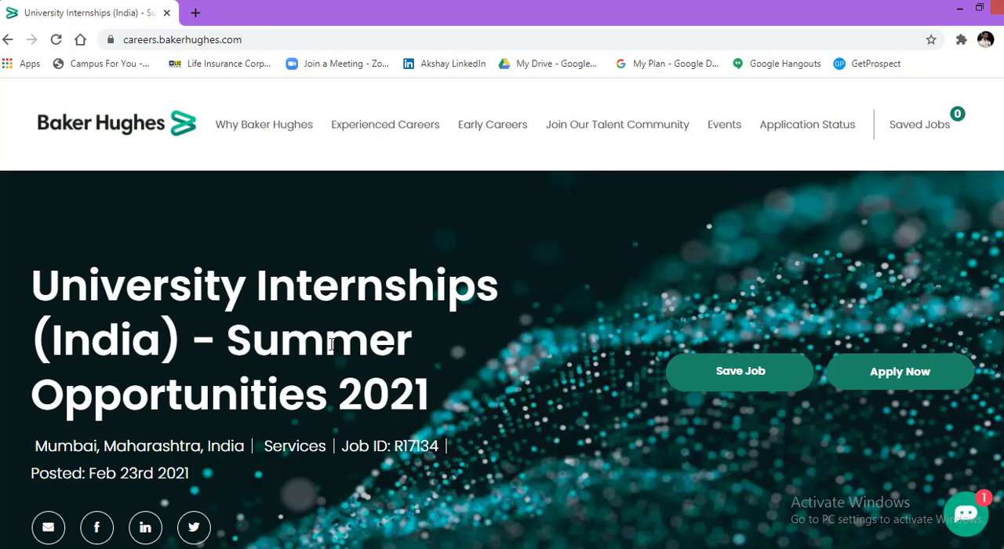
pyautogui.moveTo(477, 389)
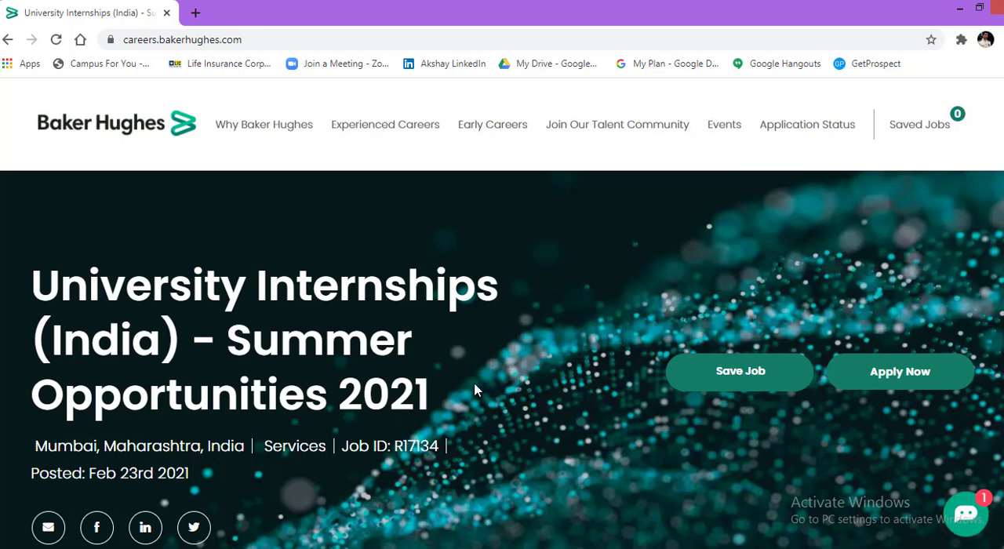
# Step: Scroll past the internship title banner to the opening program description
pyautogui.scroll(-3)
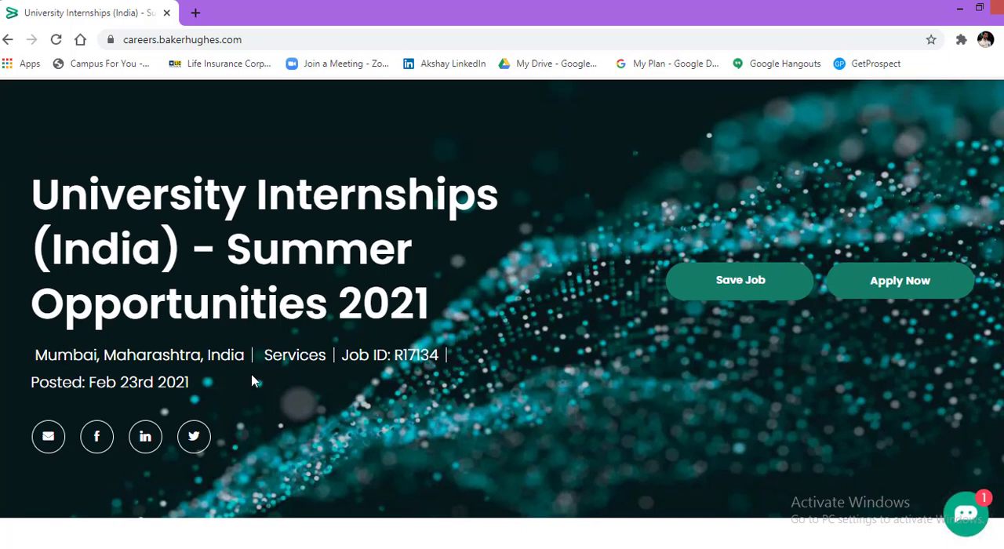
pyautogui.moveTo(131, 402)
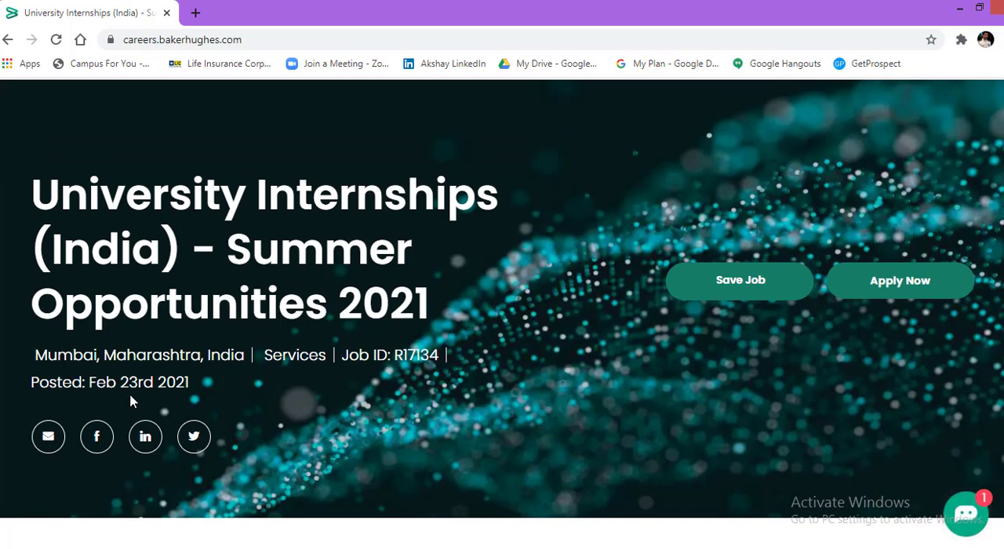
pyautogui.moveTo(229, 395)
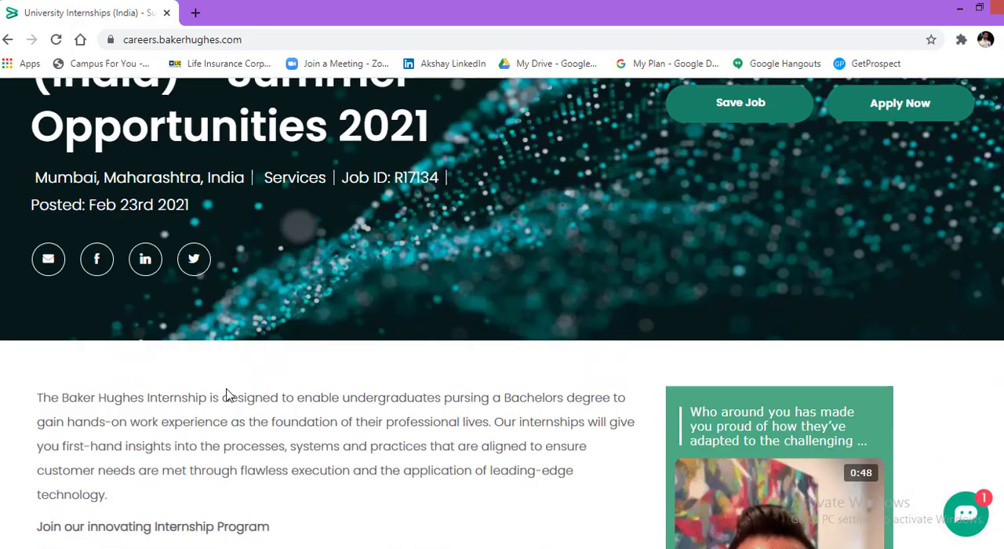
# Step: Scroll to the Join our innovating Internship Program and Partner with the best sections
pyautogui.scroll(-3)
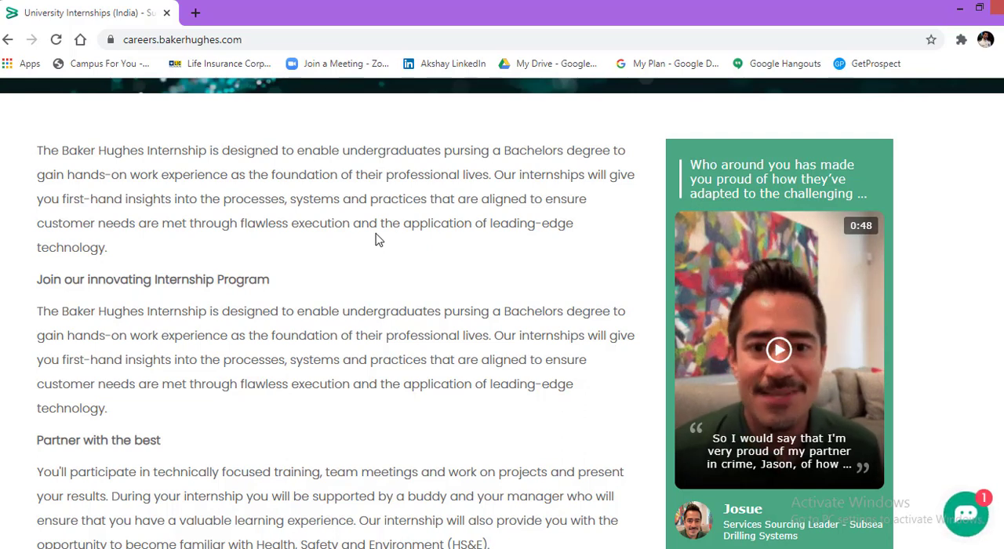
pyautogui.scroll(-3)
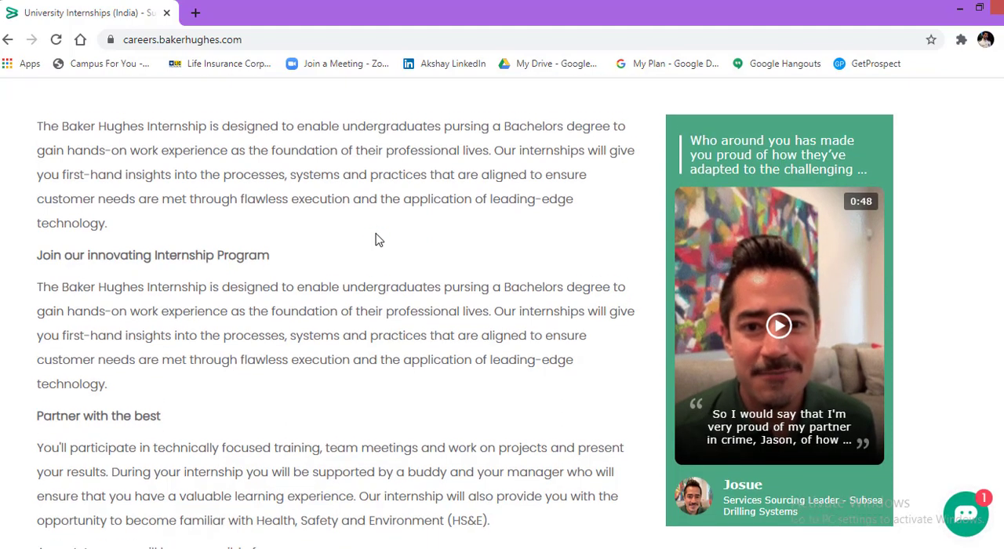
# Step: Scroll to the intern responsibilities bullets and the start of Fuel your passion requirements
pyautogui.scroll(-3)
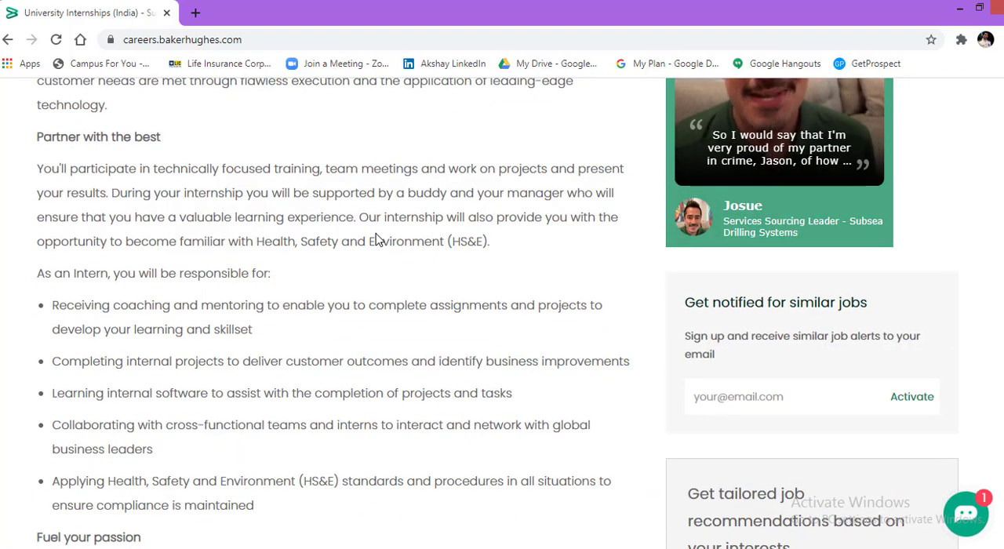
pyautogui.scroll(-3)
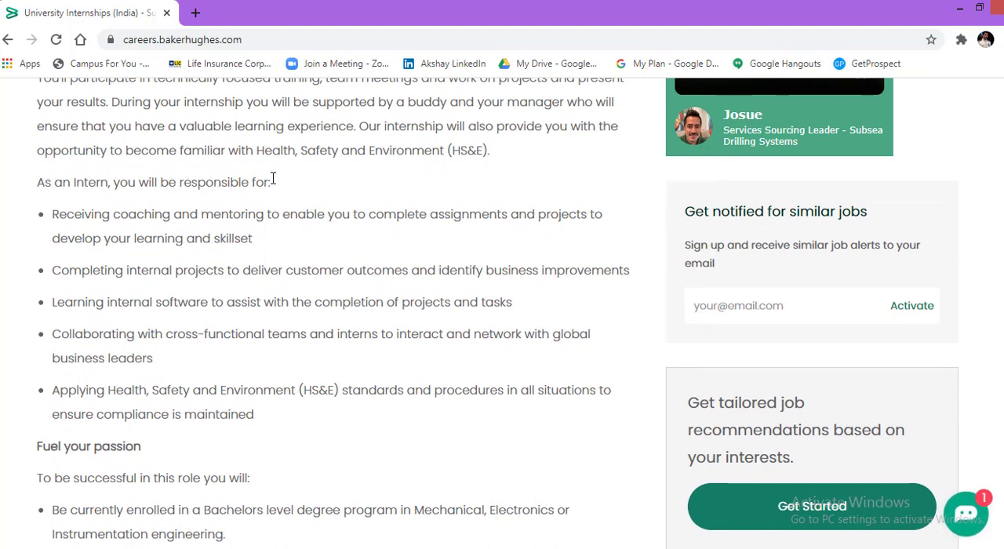
pyautogui.moveTo(135, 220)
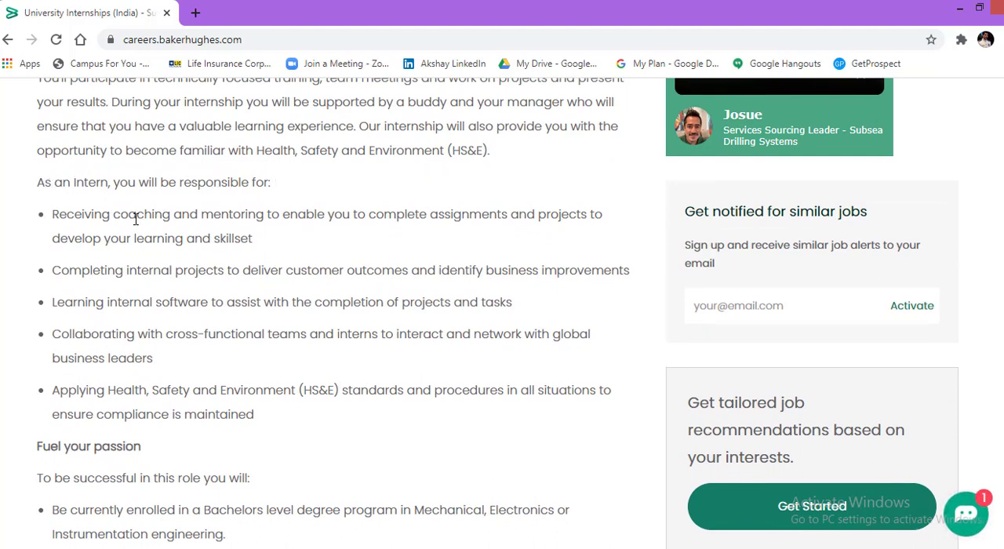
pyautogui.moveTo(289, 220)
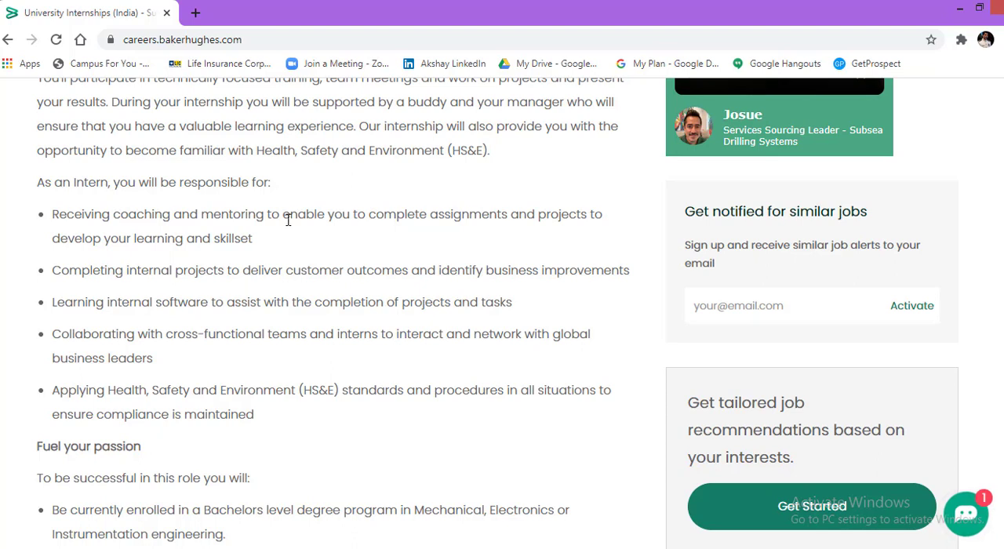
pyautogui.moveTo(521, 235)
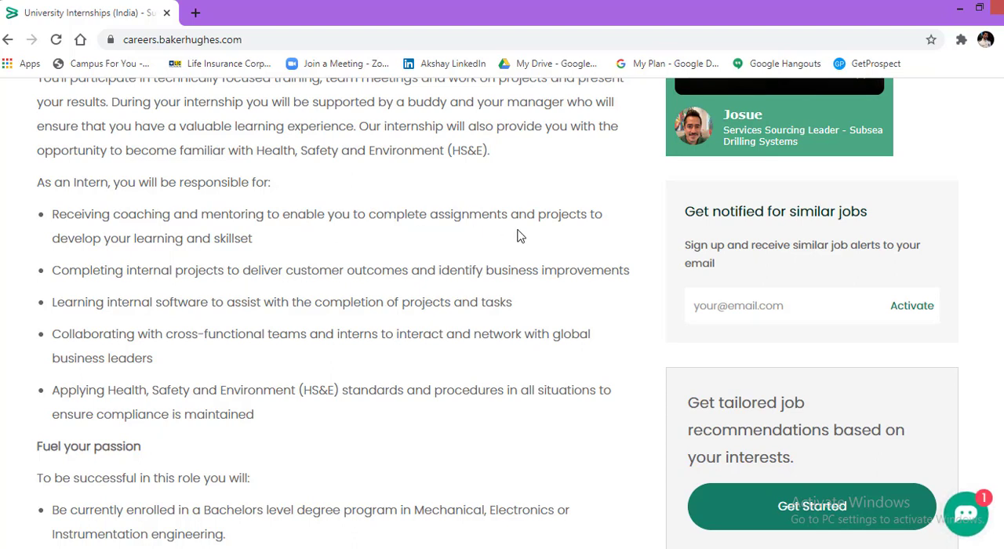
pyautogui.moveTo(93, 263)
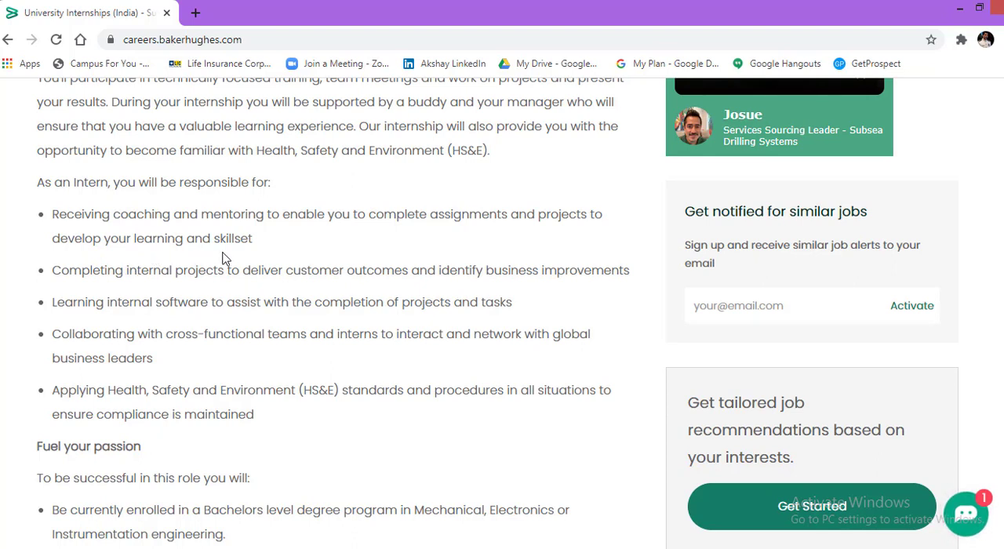
pyautogui.moveTo(282, 254)
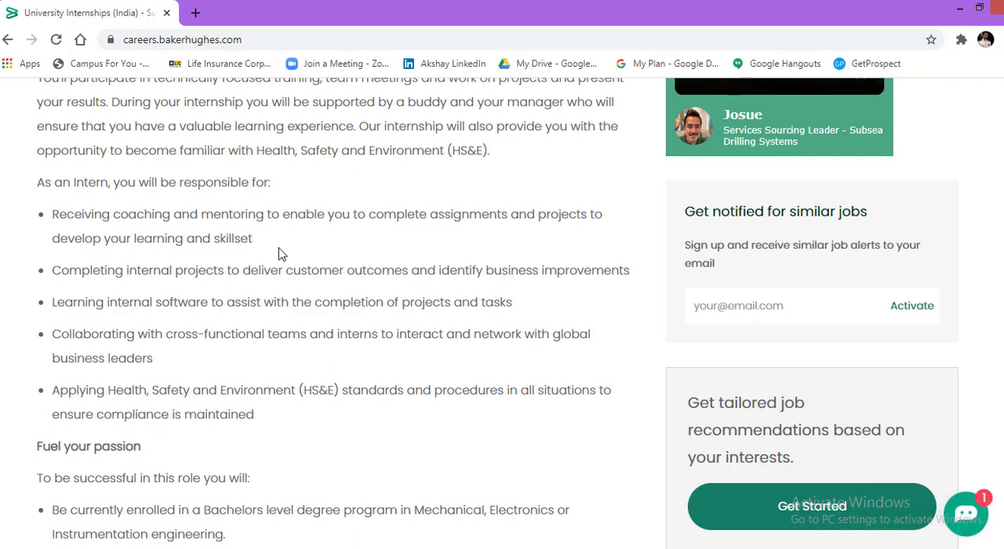
pyautogui.moveTo(135, 293)
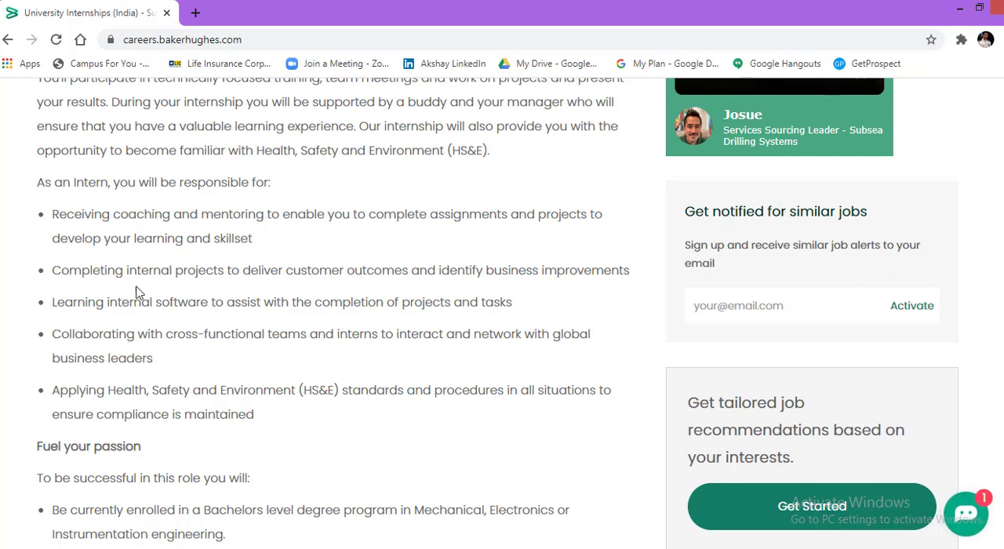
pyautogui.moveTo(204, 290)
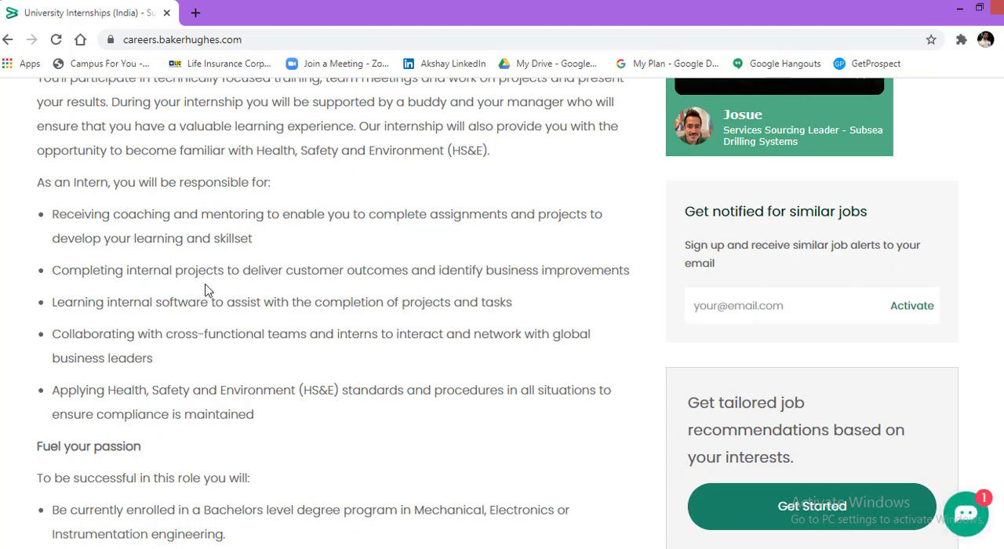
pyautogui.moveTo(414, 286)
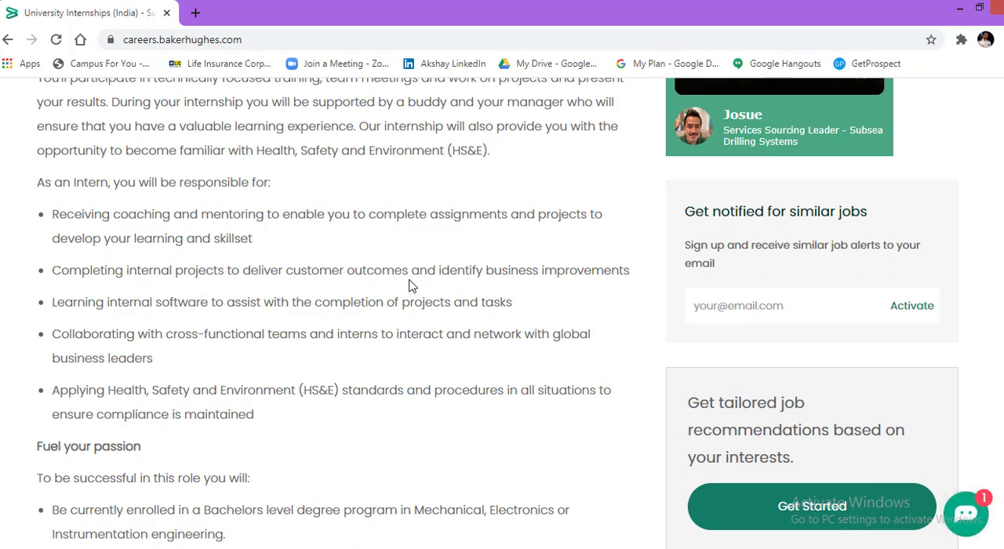
pyautogui.moveTo(618, 286)
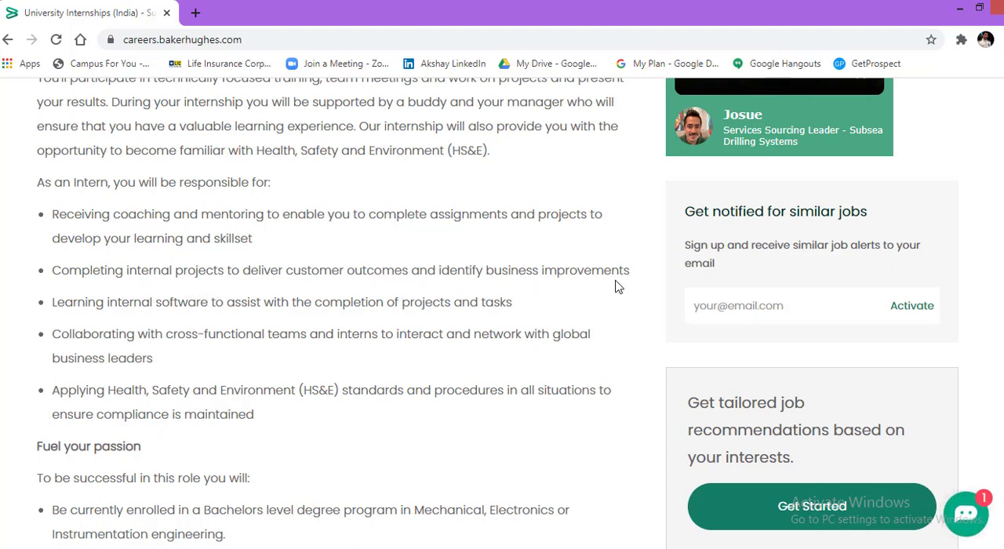
pyautogui.moveTo(110, 318)
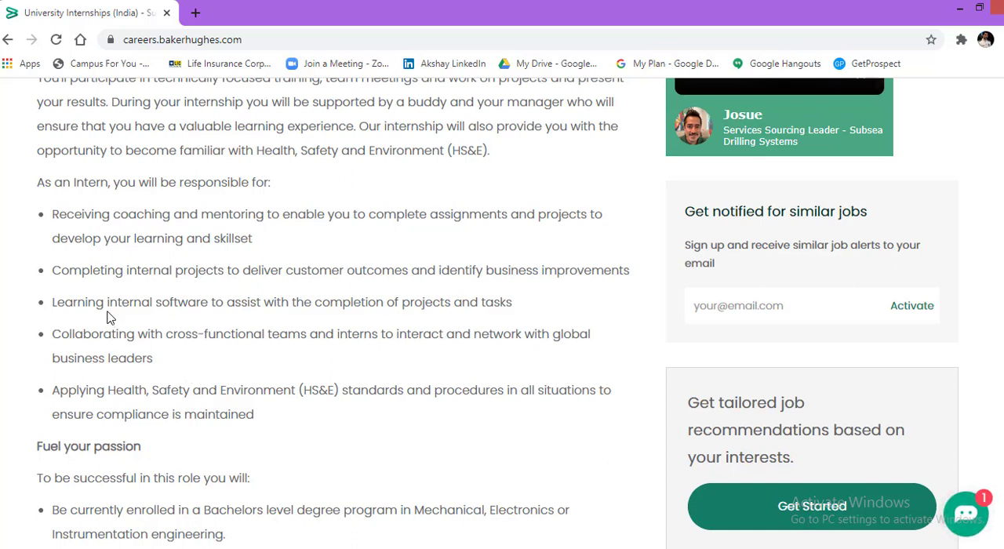
pyautogui.moveTo(266, 308)
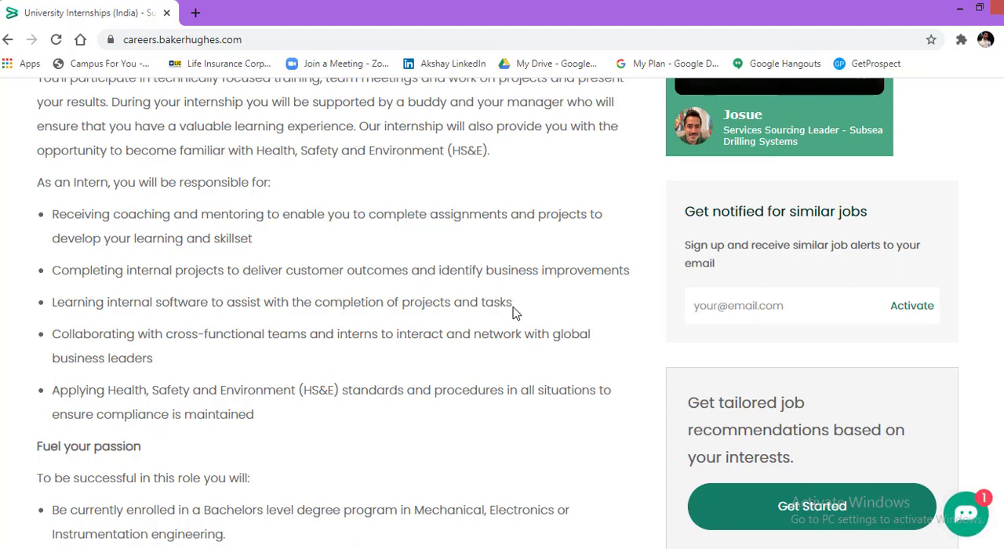
pyautogui.moveTo(110, 338)
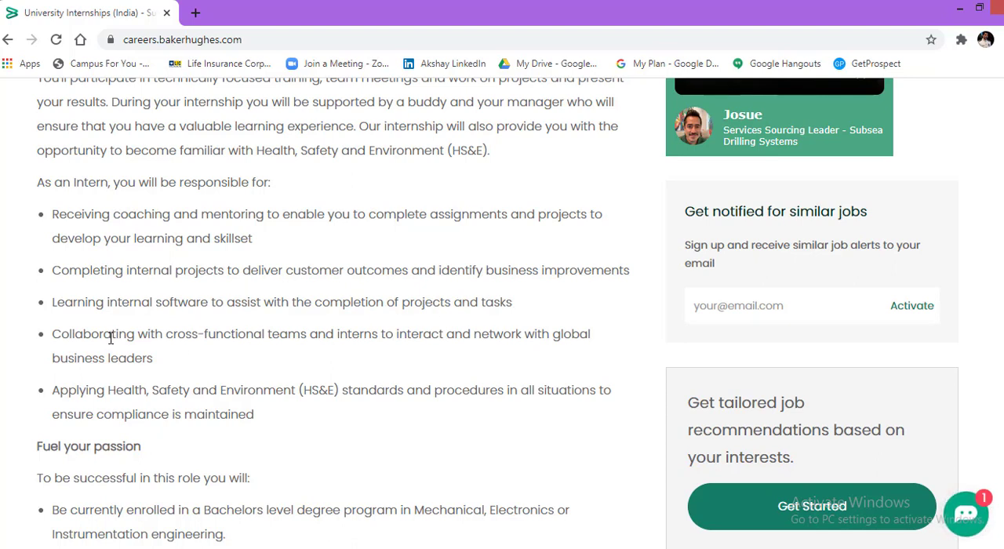
pyautogui.moveTo(292, 336)
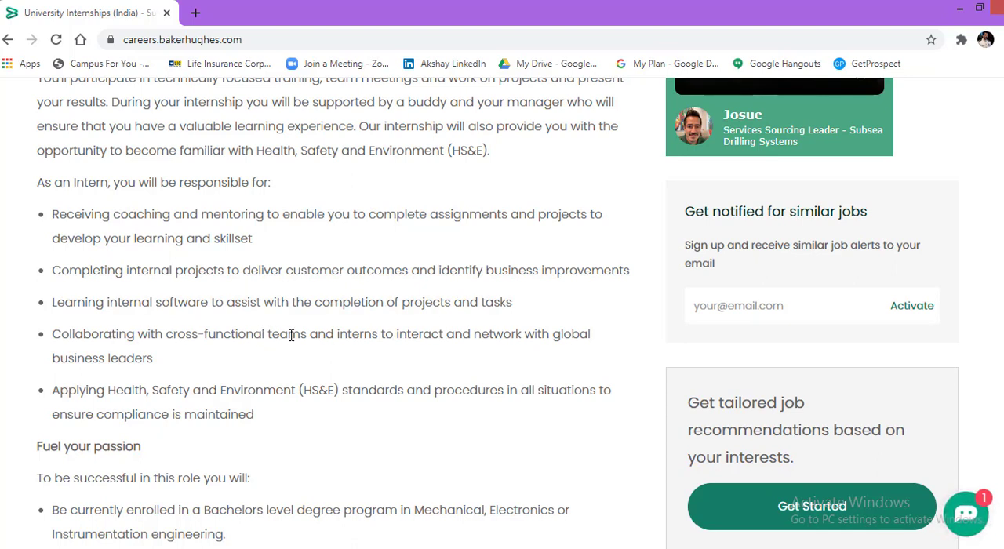
pyautogui.moveTo(402, 353)
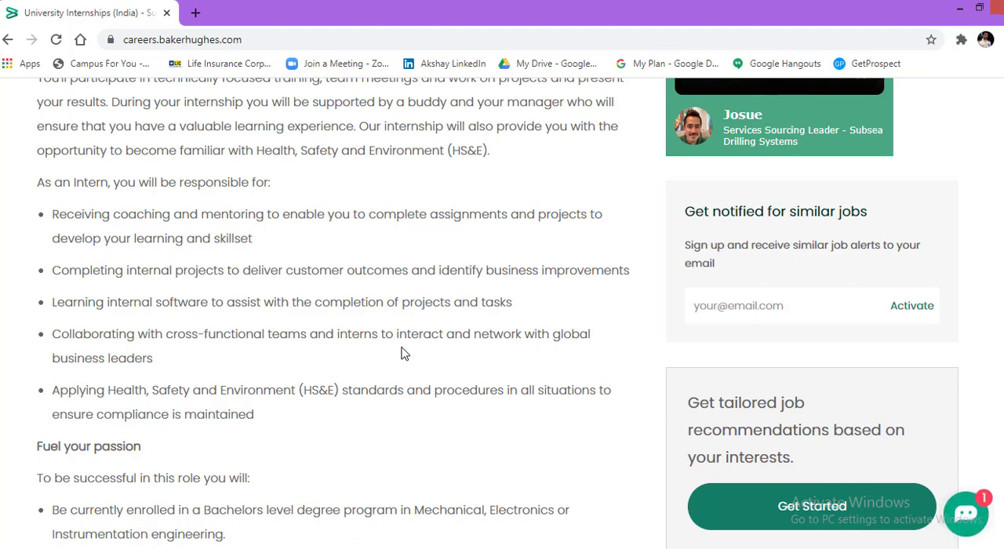
pyautogui.scroll(-3)
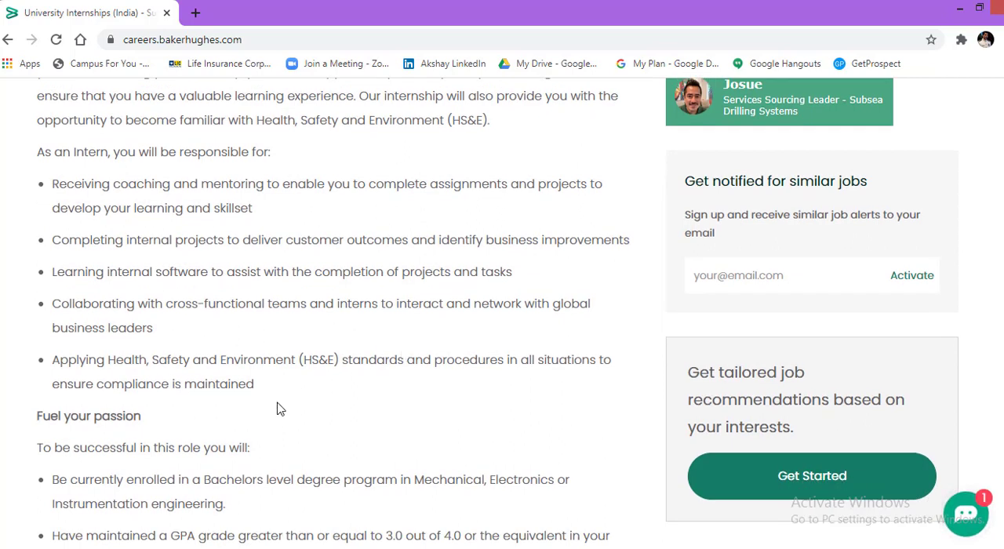
pyautogui.moveTo(276, 394)
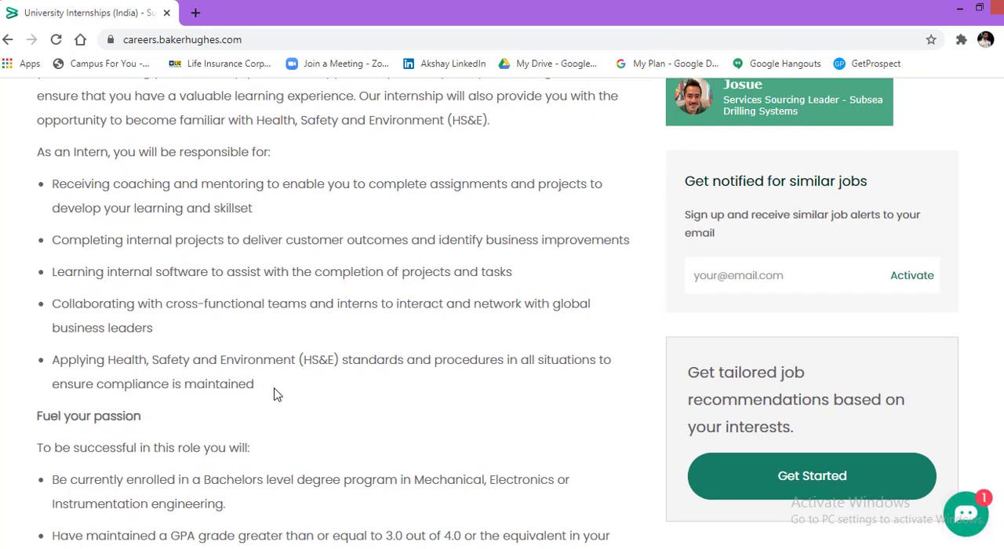
pyautogui.moveTo(336, 376)
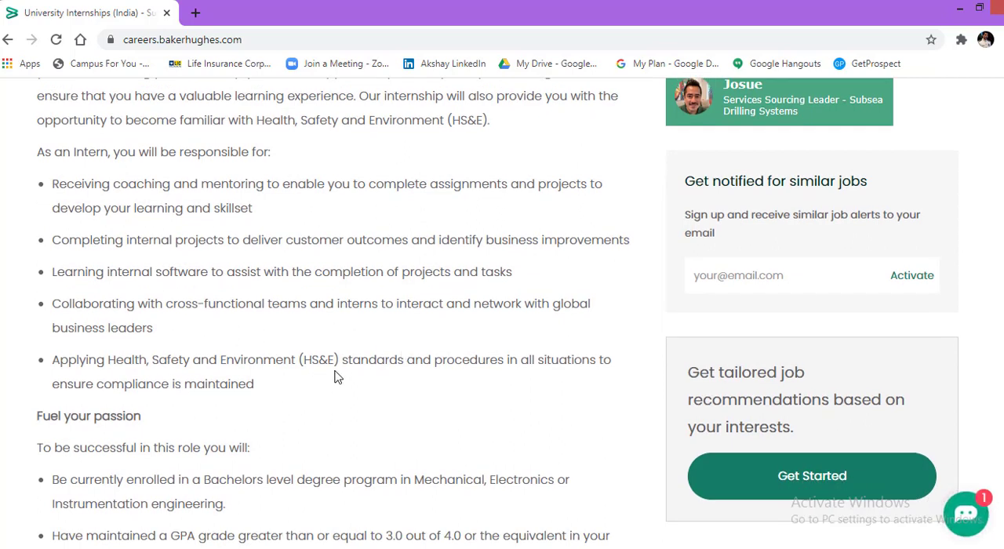
pyautogui.moveTo(527, 376)
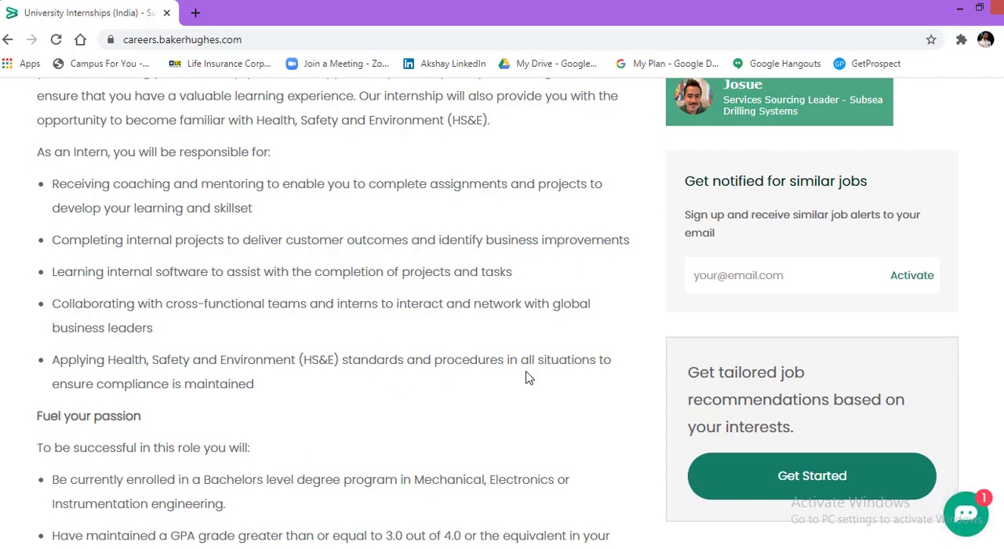
pyautogui.moveTo(191, 431)
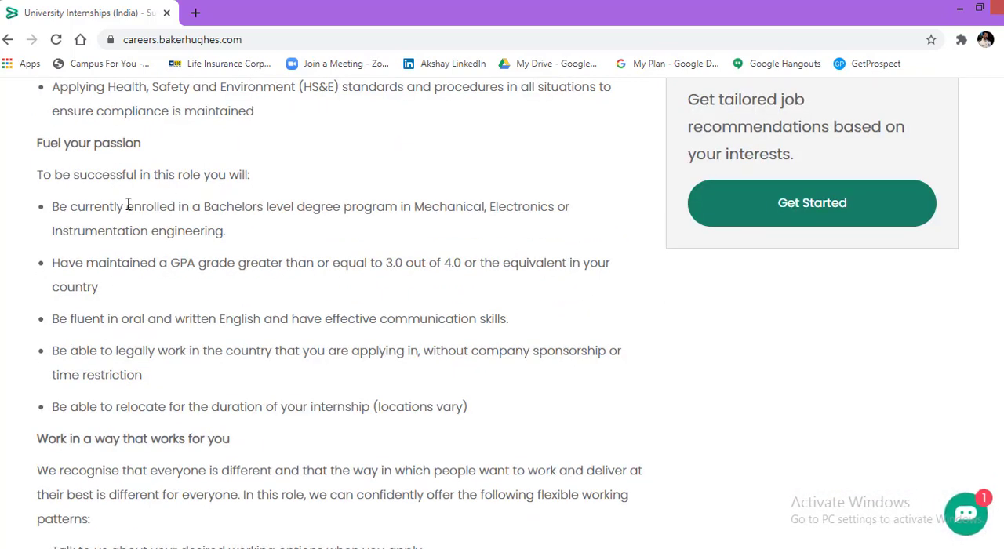
pyautogui.moveTo(155, 212)
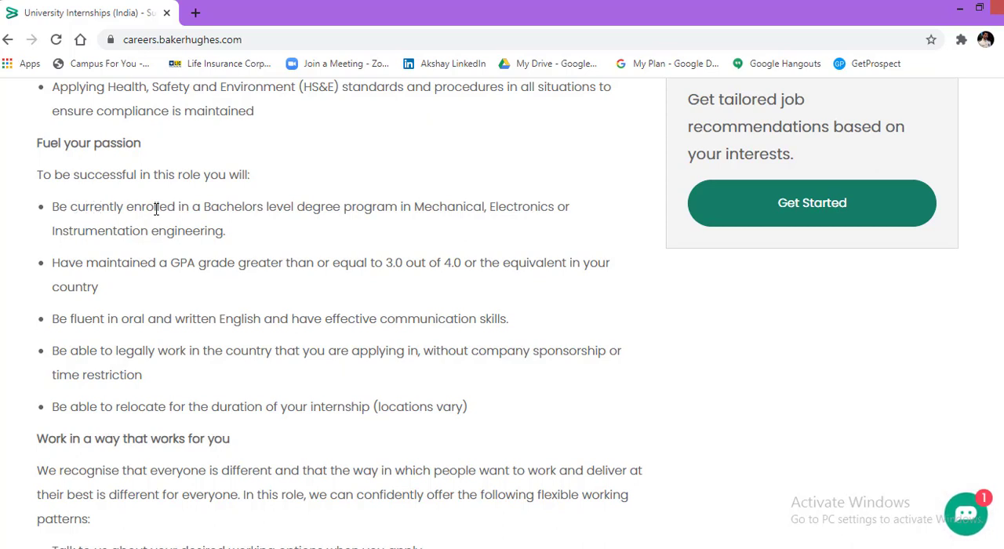
pyautogui.moveTo(311, 226)
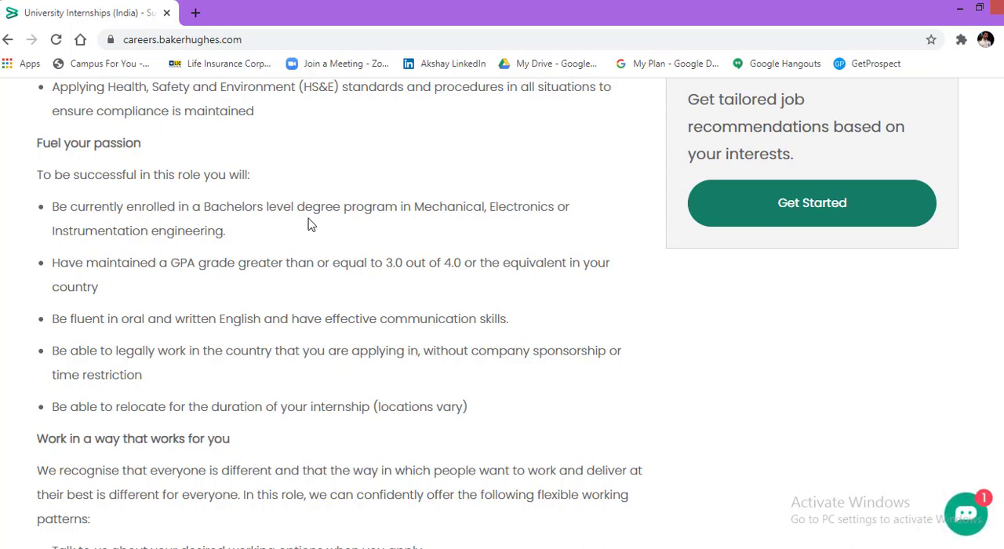
pyautogui.moveTo(531, 228)
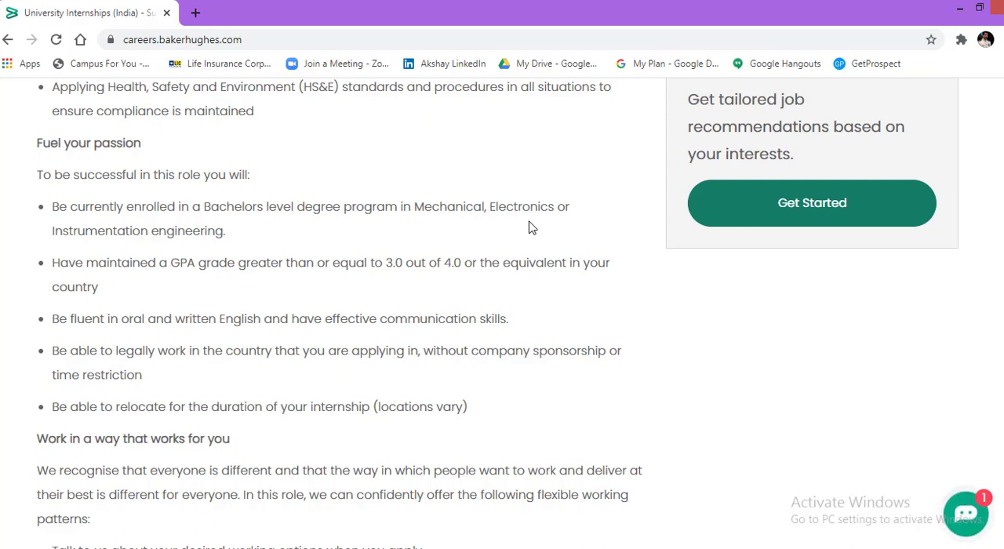
pyautogui.moveTo(77, 270)
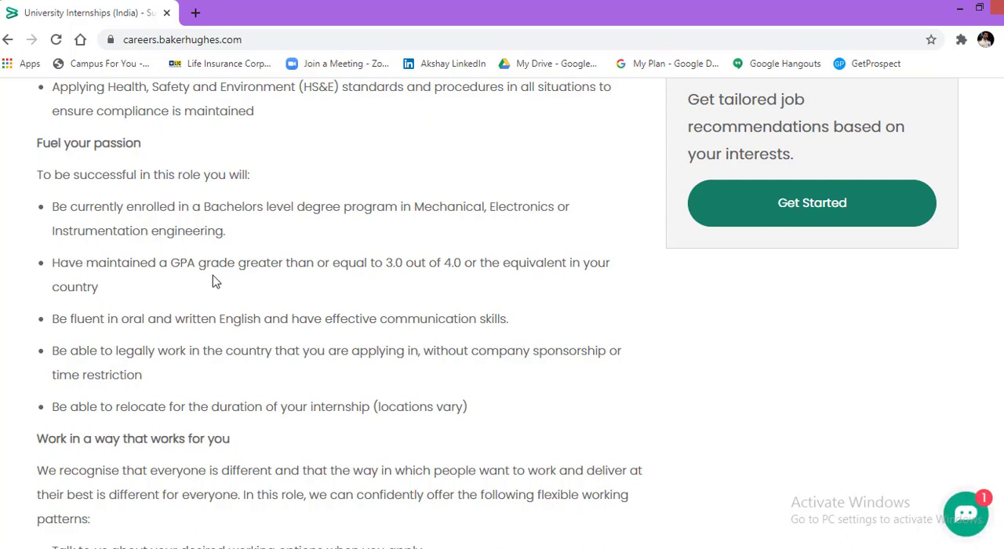
pyautogui.moveTo(329, 286)
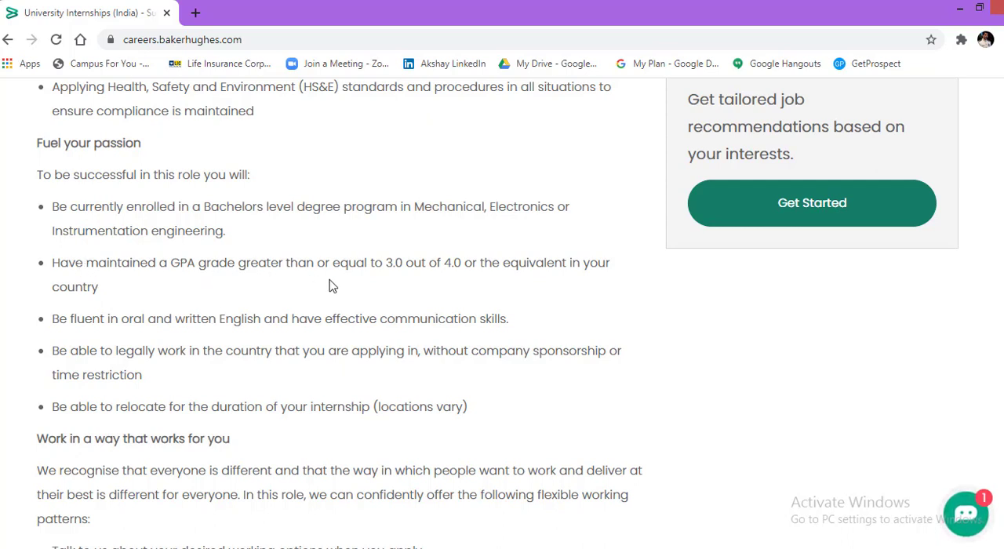
pyautogui.moveTo(408, 287)
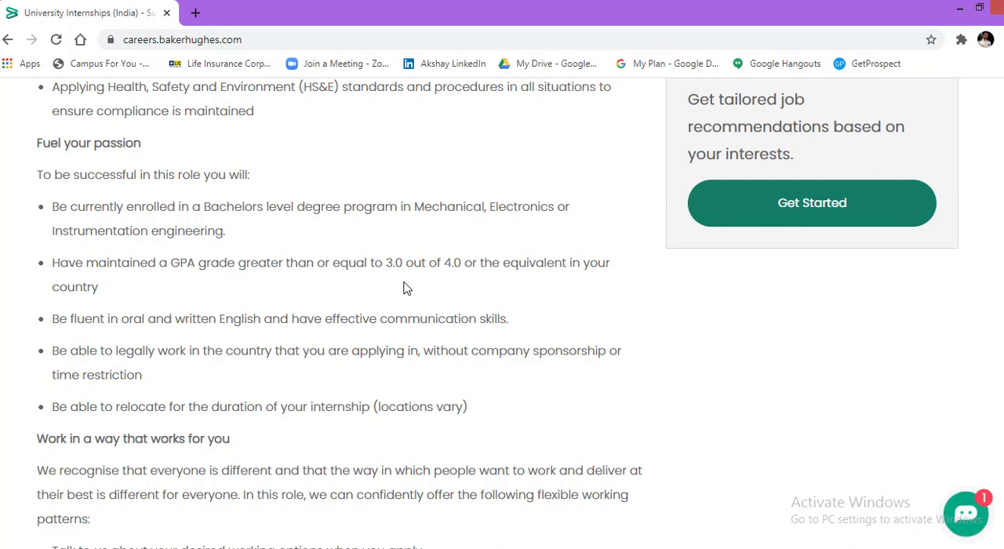
pyautogui.moveTo(631, 282)
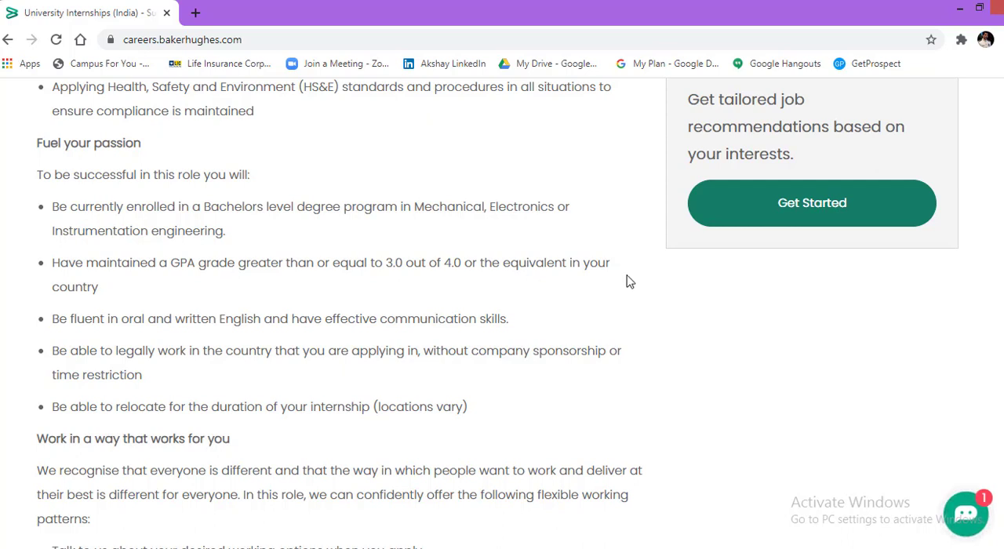
pyautogui.moveTo(94, 327)
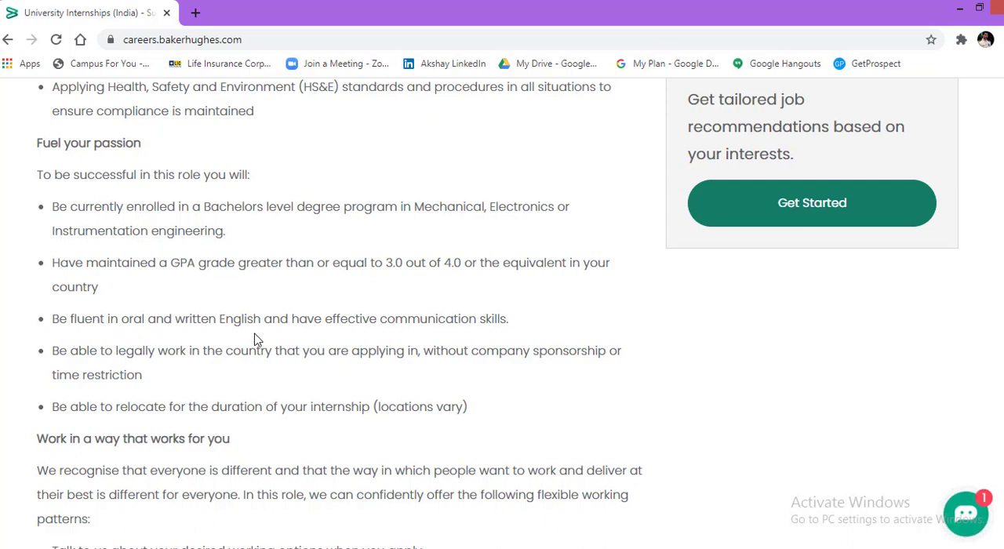
pyautogui.moveTo(500, 339)
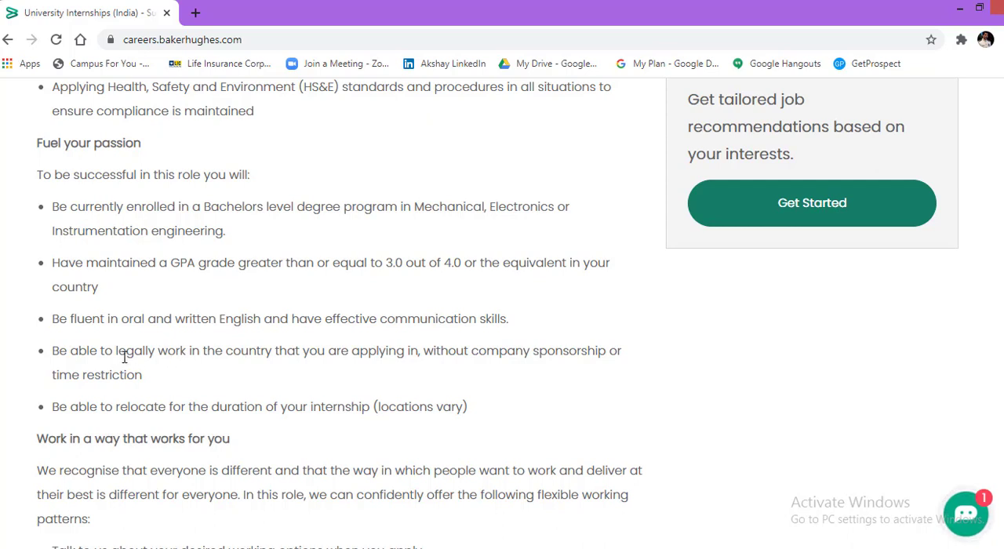
pyautogui.moveTo(220, 372)
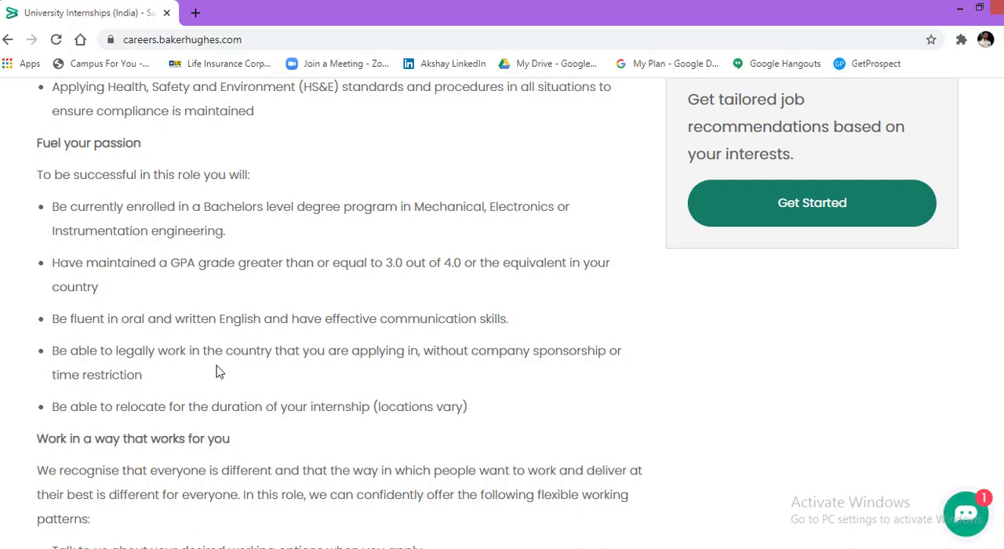
pyautogui.moveTo(408, 375)
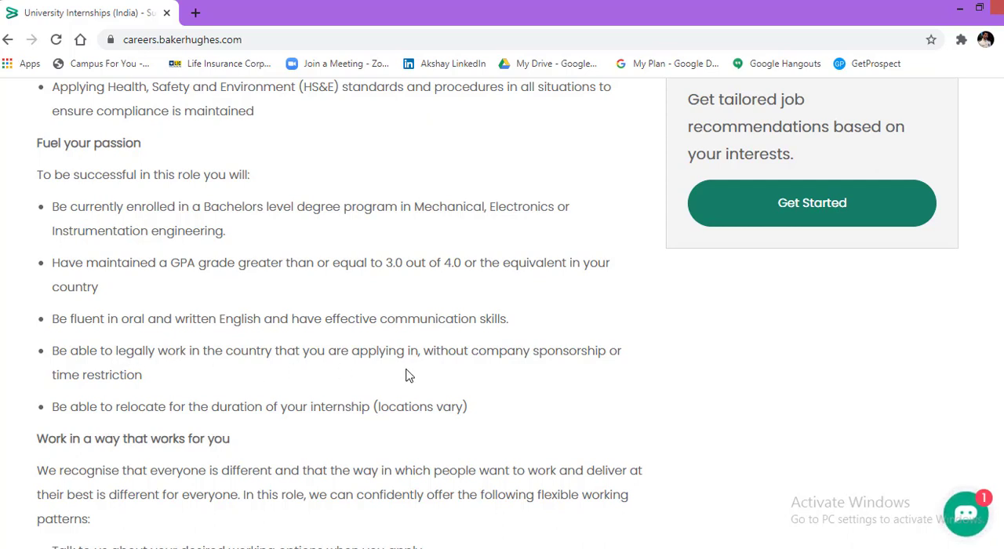
pyautogui.moveTo(536, 375)
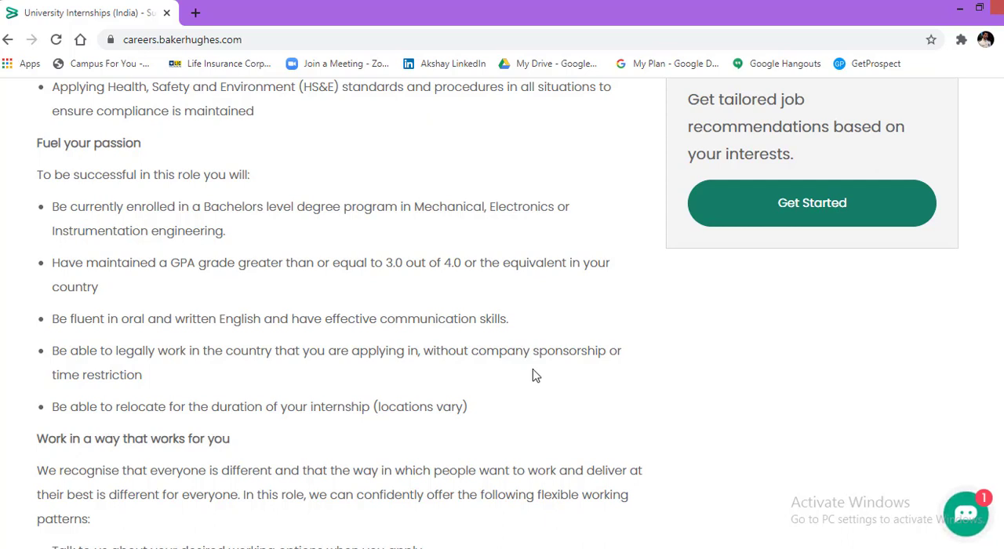
pyautogui.moveTo(418, 384)
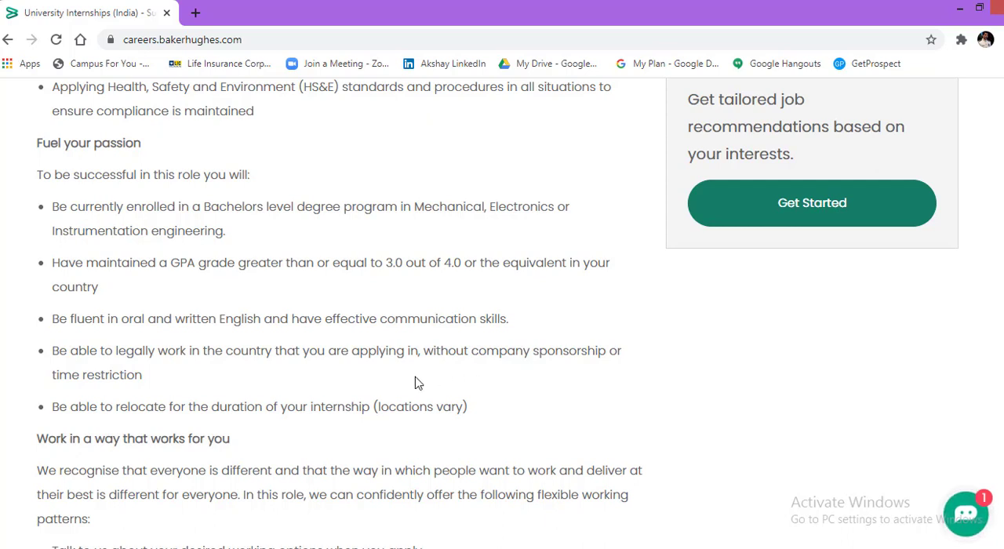
pyautogui.moveTo(138, 422)
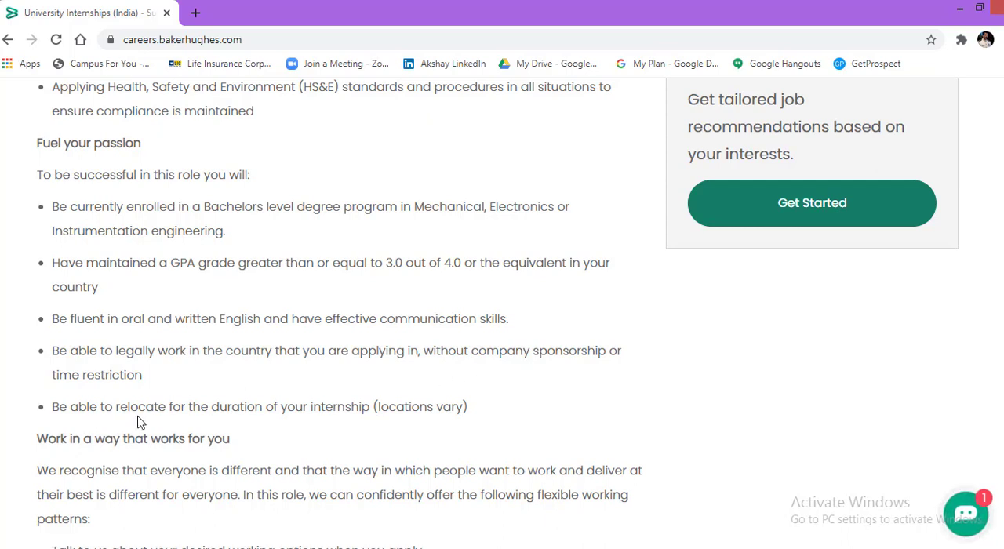
pyautogui.moveTo(283, 426)
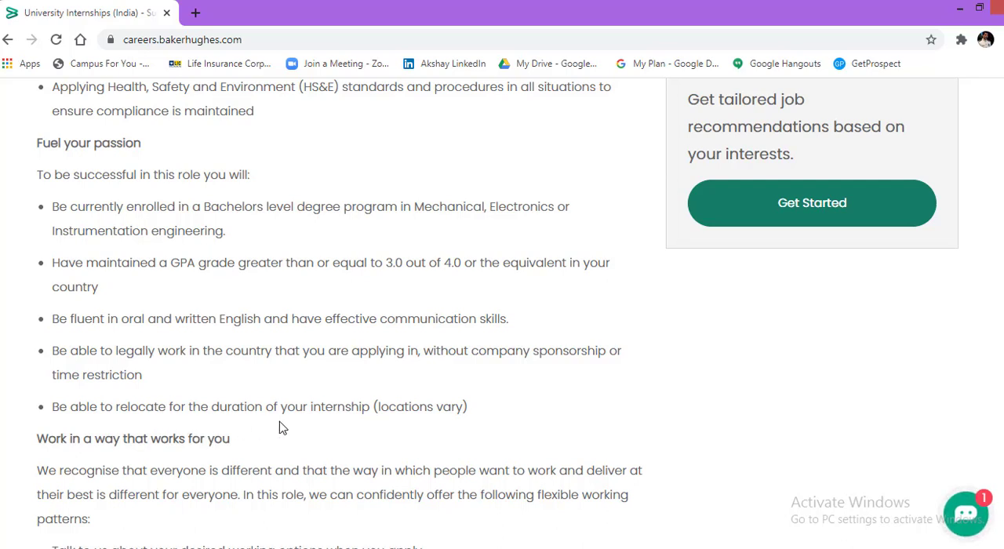
pyautogui.moveTo(446, 433)
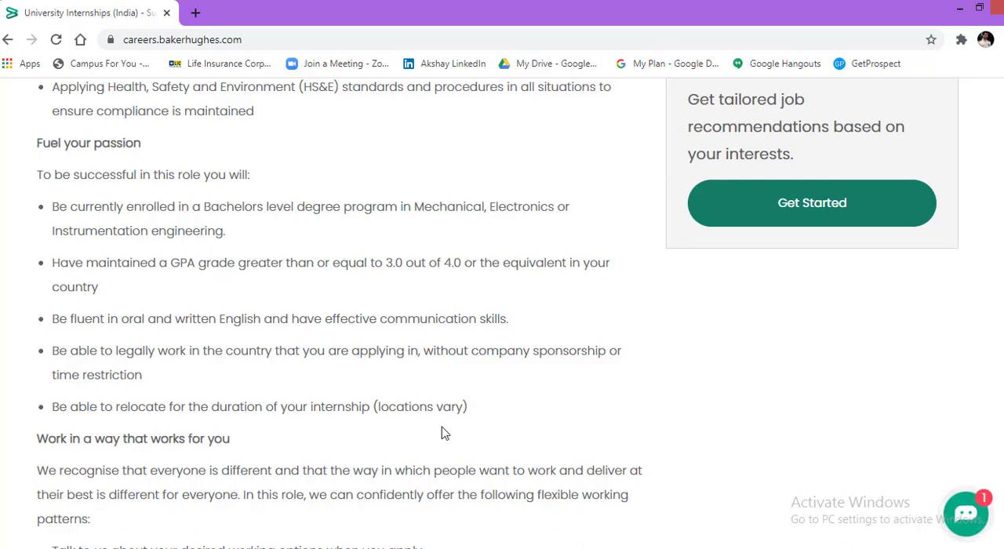
pyautogui.moveTo(485, 433)
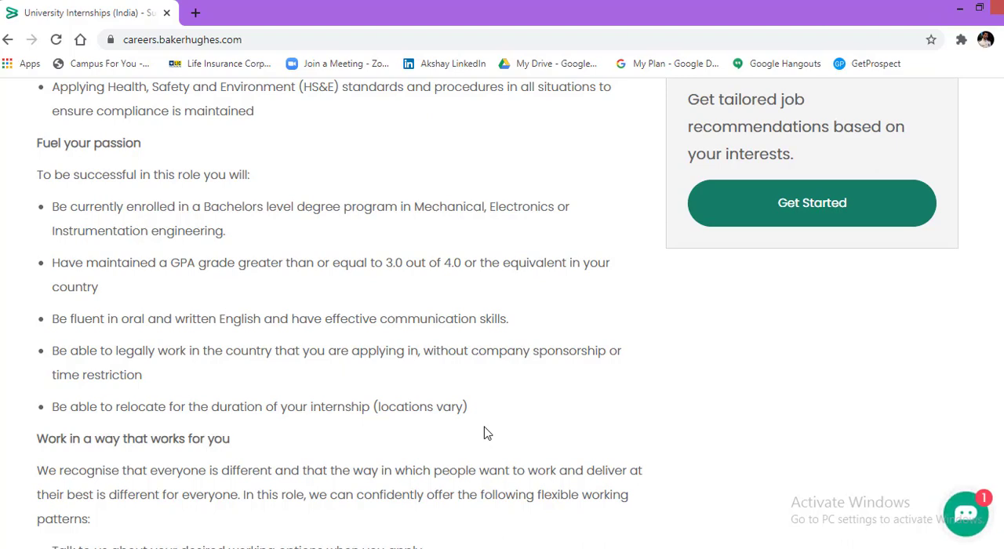
# Step: Scroll to the Join Us section with the Apply Now button
pyautogui.scroll(-3)
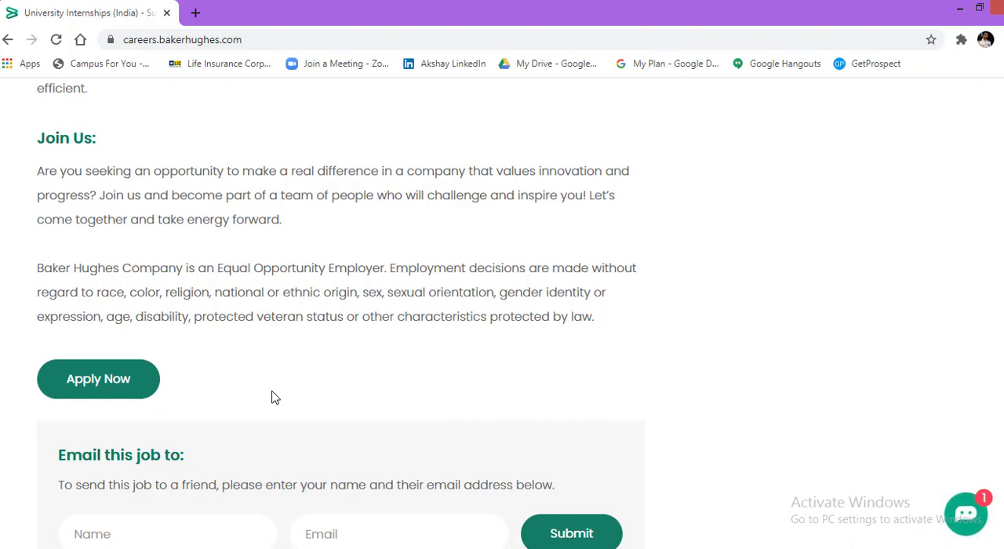
pyautogui.moveTo(97, 385)
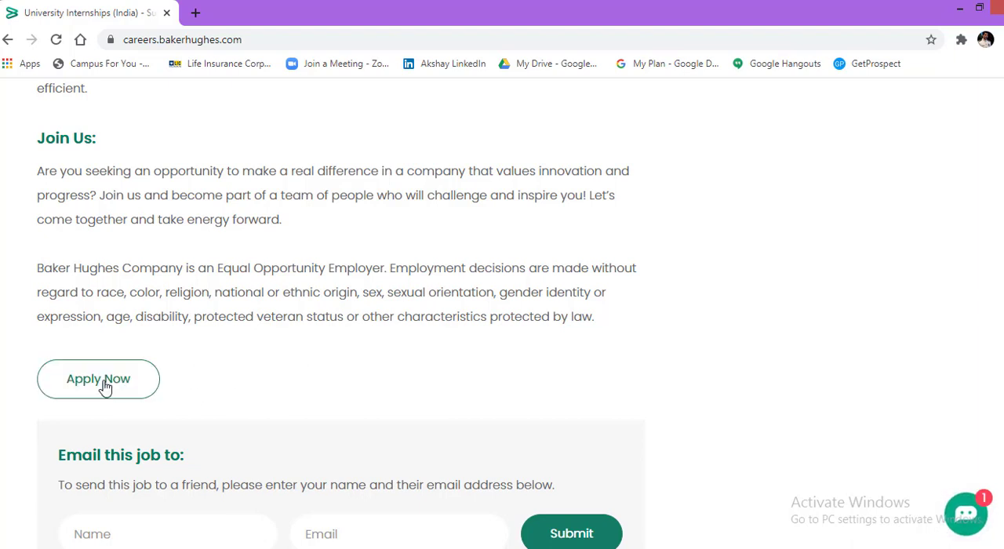
pyautogui.moveTo(98, 378)
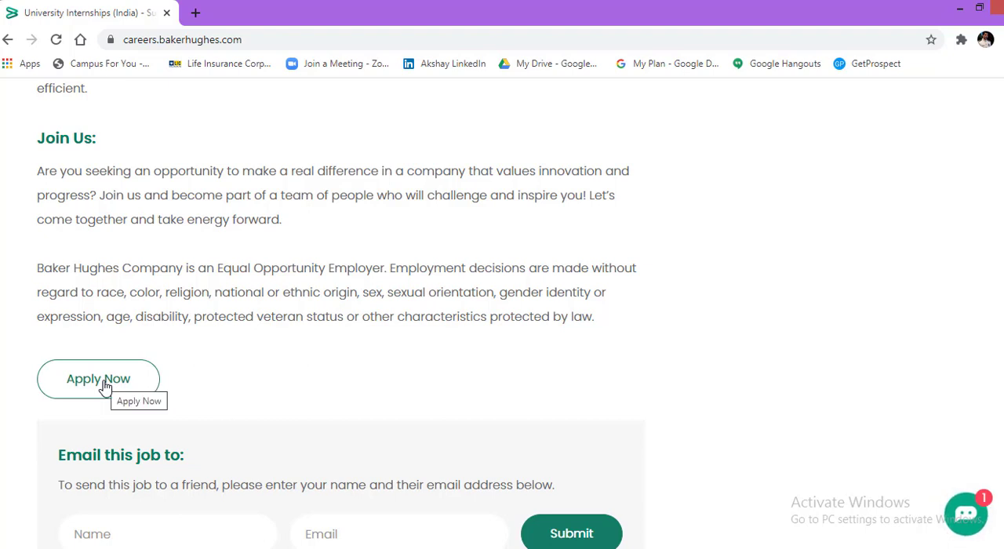
# Step: Start applying for the internship, bringing up the candidate data Attention notice
pyautogui.click(97, 378)
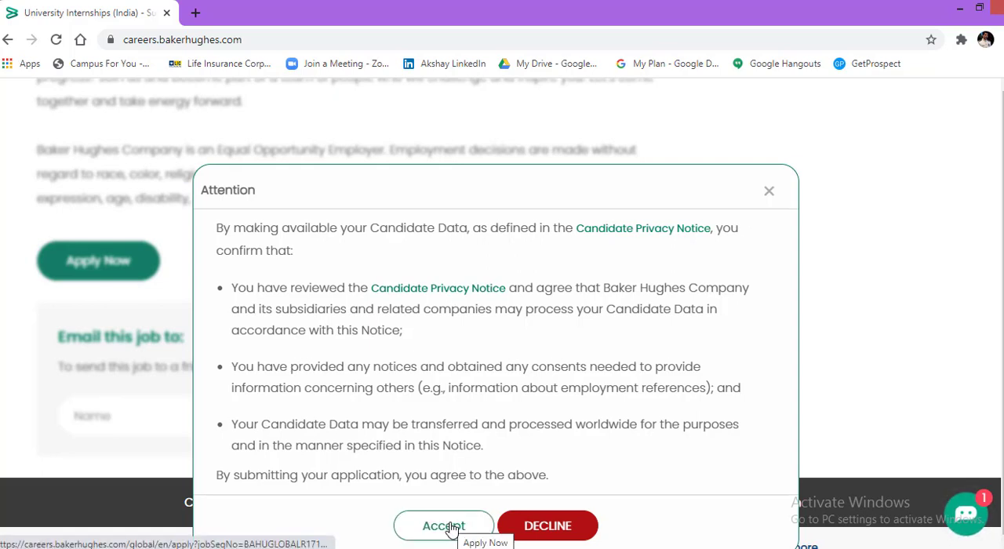
# Step: Accept the candidate data notice to reach the application's My Information step
pyautogui.click(442, 525)
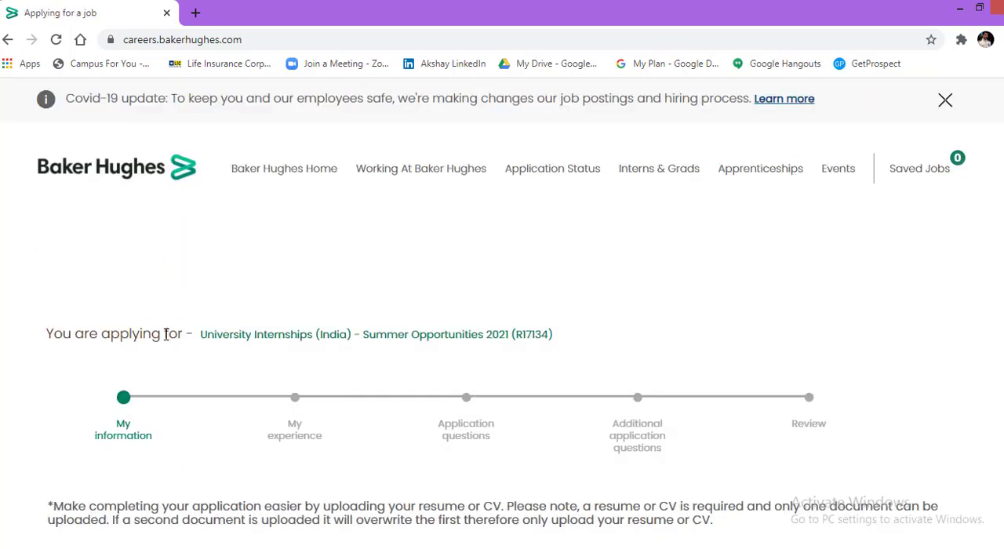
pyautogui.moveTo(305, 295)
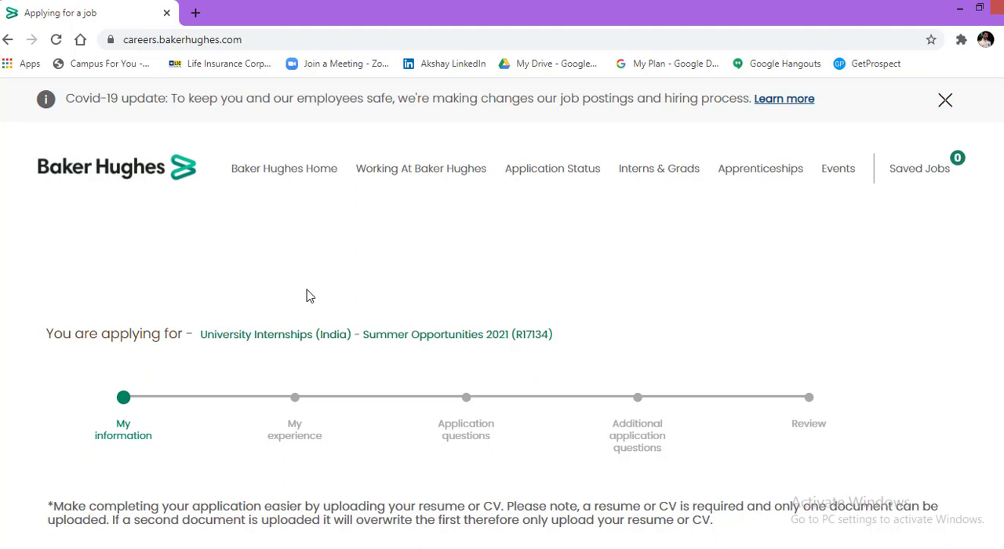
pyautogui.moveTo(87, 359)
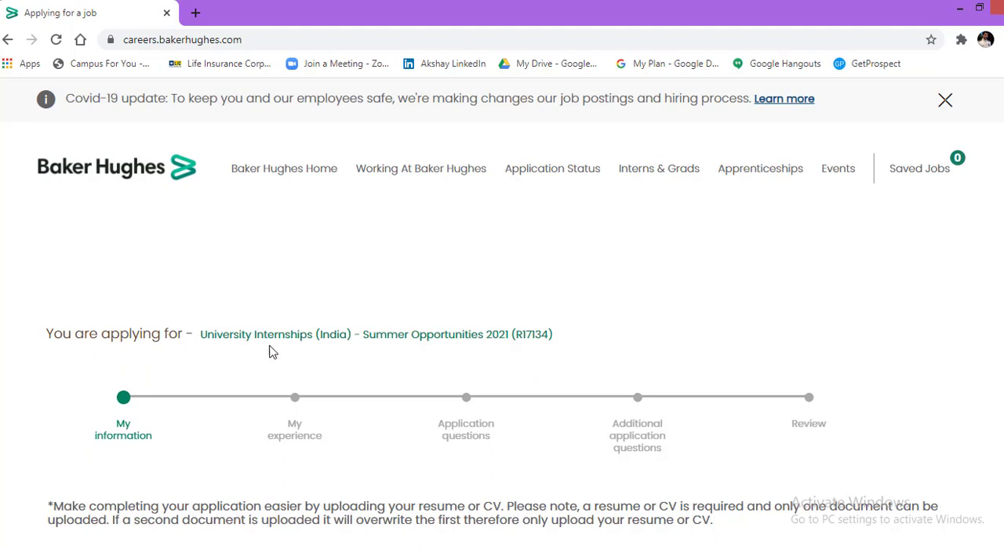
pyautogui.moveTo(336, 349)
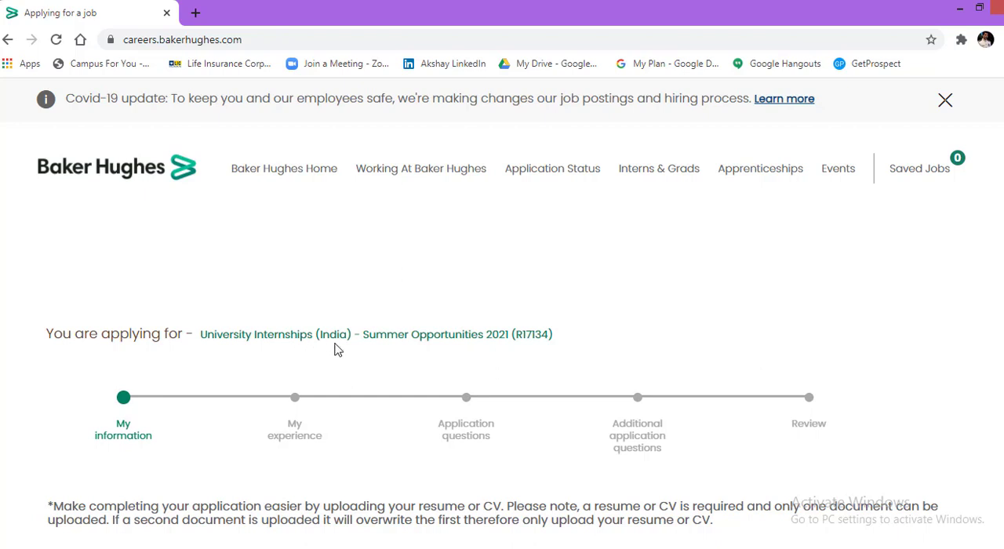
pyautogui.moveTo(517, 353)
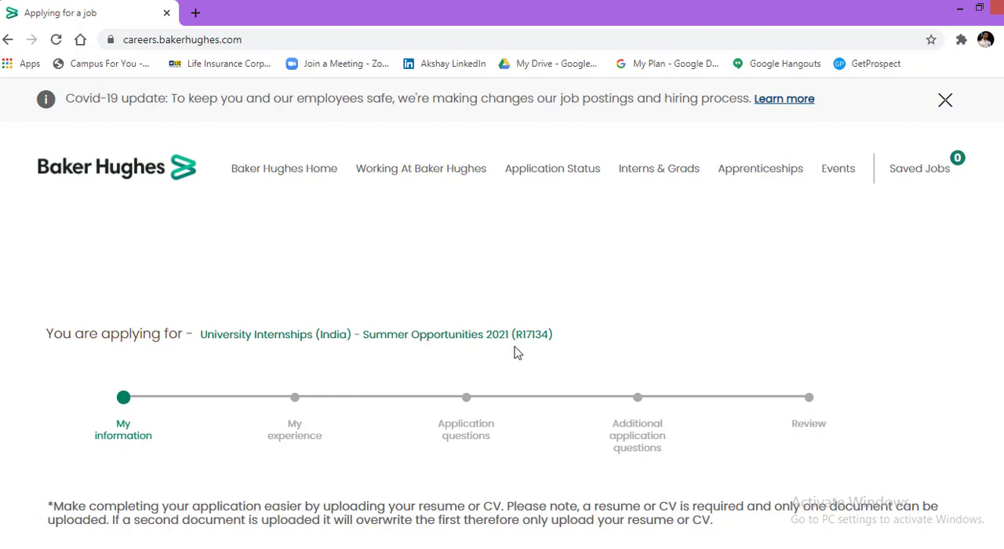
pyautogui.moveTo(548, 346)
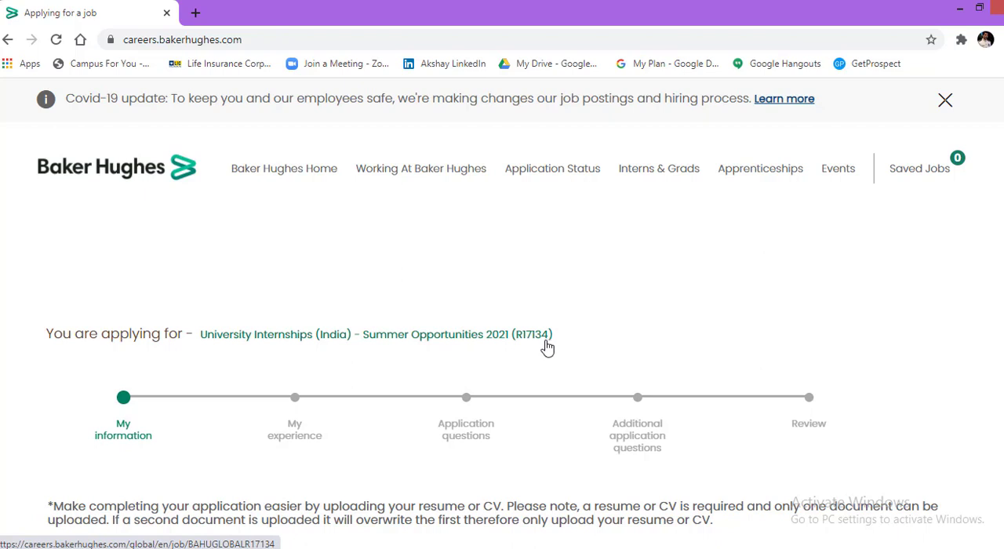
pyautogui.moveTo(552, 348)
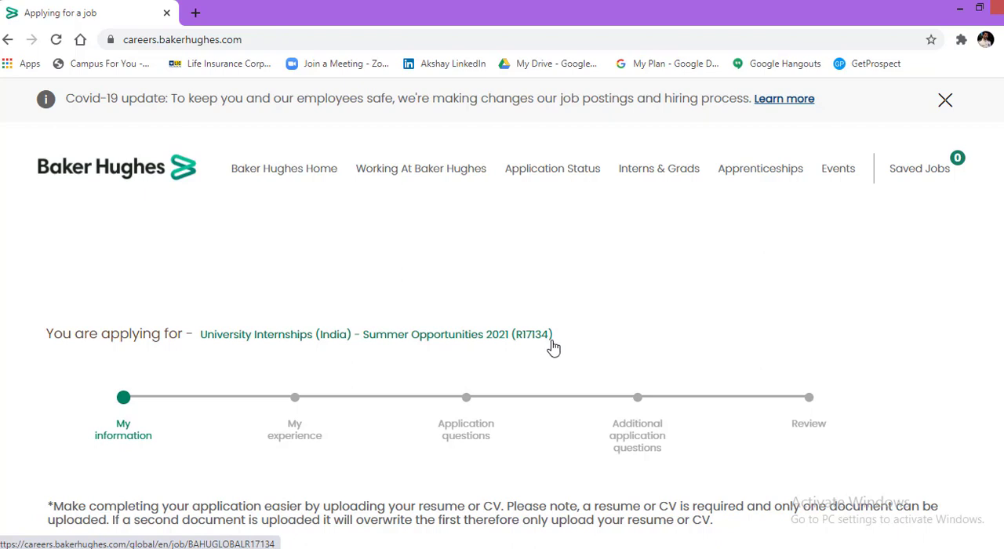
pyautogui.moveTo(539, 348)
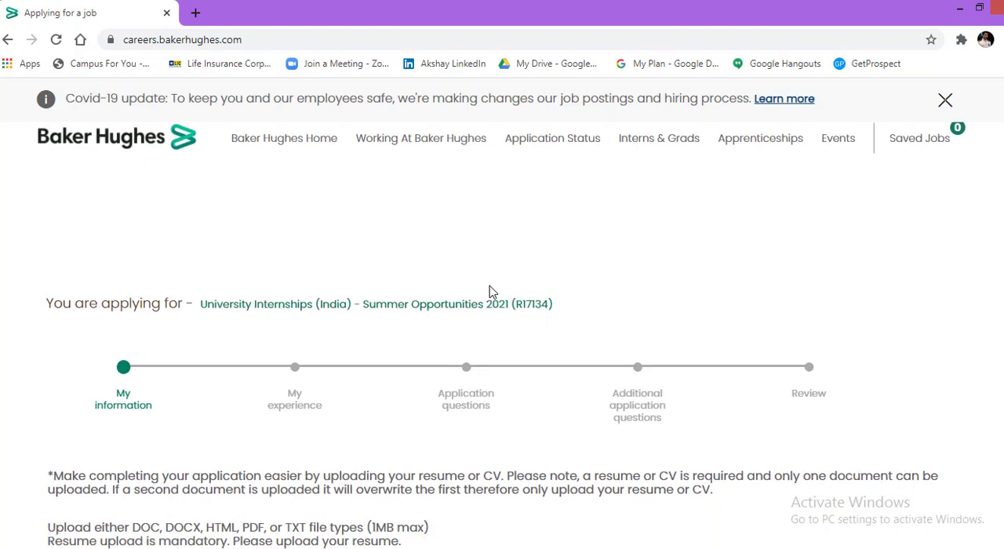
# Step: Scroll the My Information form down to the How did you hear about us? question and Next
pyautogui.scroll(-3)
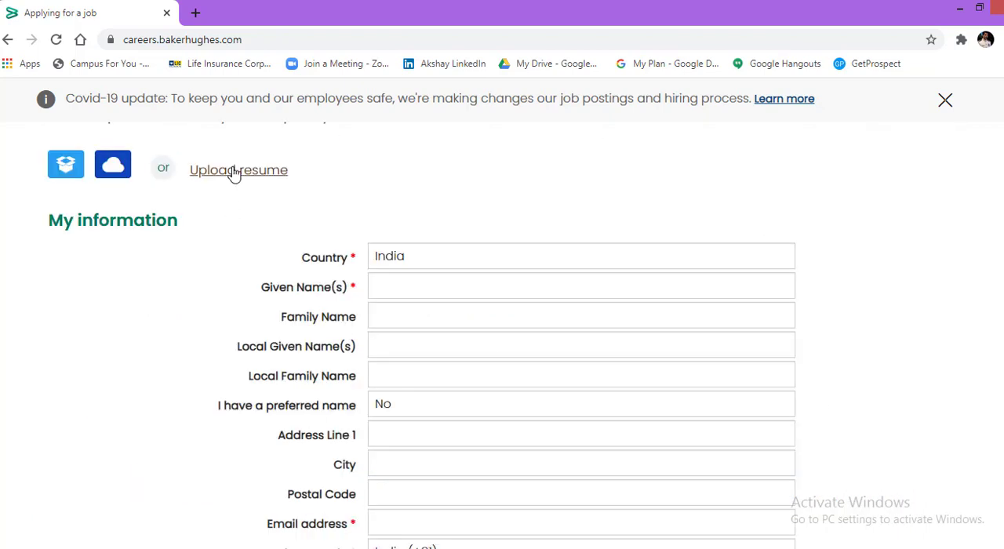
pyautogui.moveTo(234, 178)
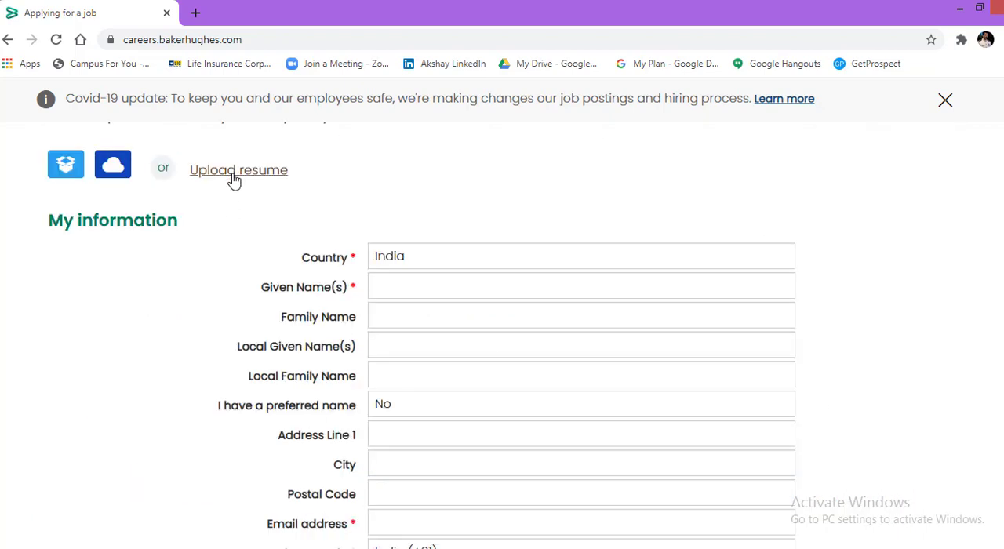
pyautogui.moveTo(270, 179)
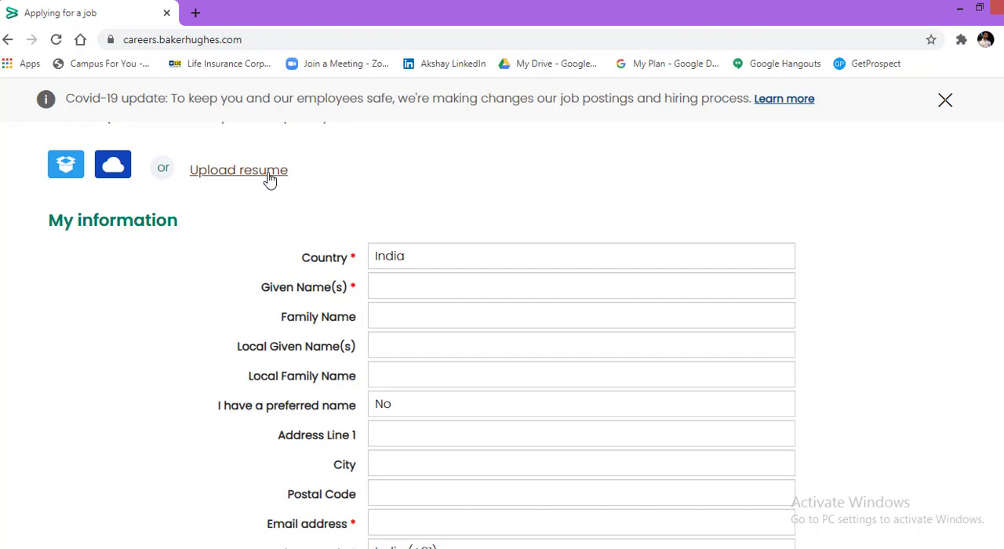
pyautogui.moveTo(420, 186)
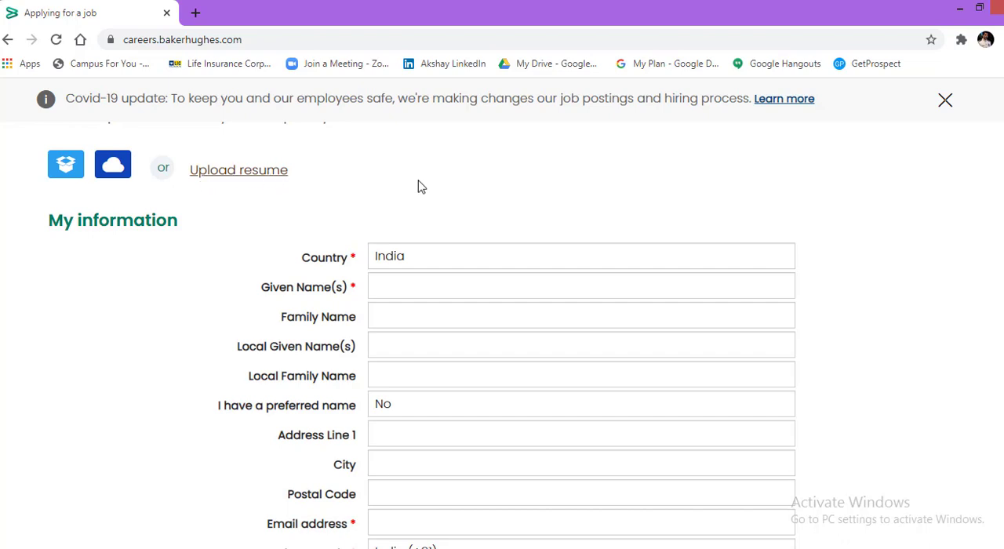
pyautogui.scroll(-3)
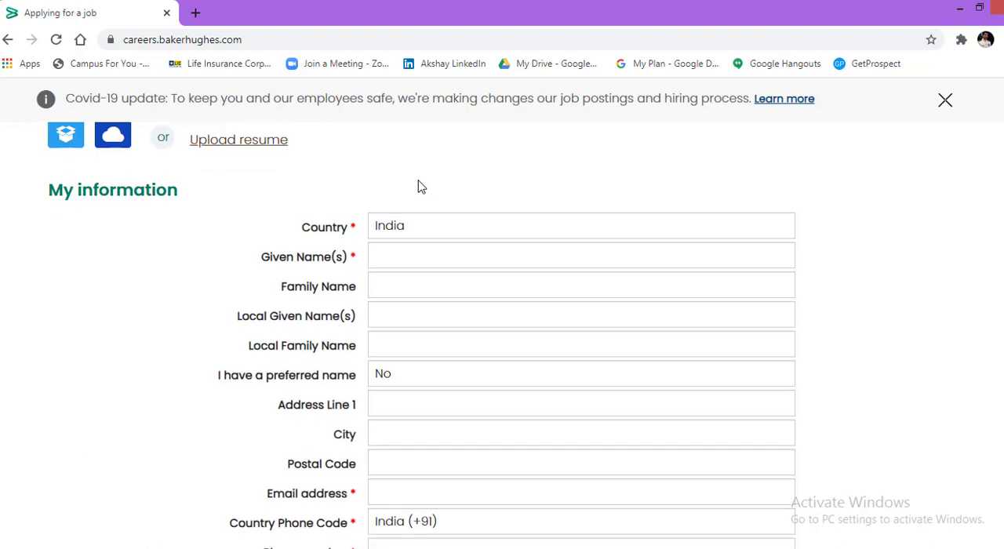
pyautogui.scroll(-3)
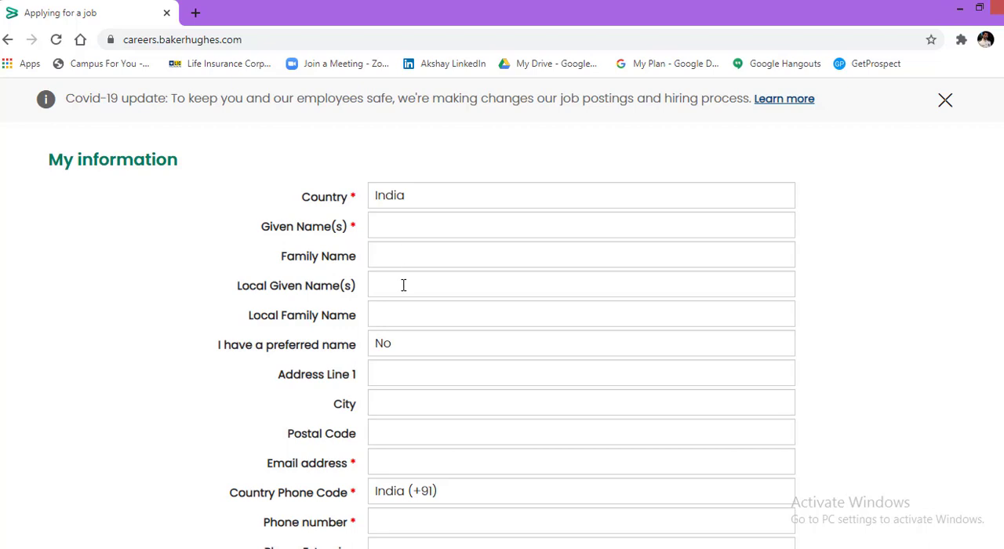
pyautogui.moveTo(392, 307)
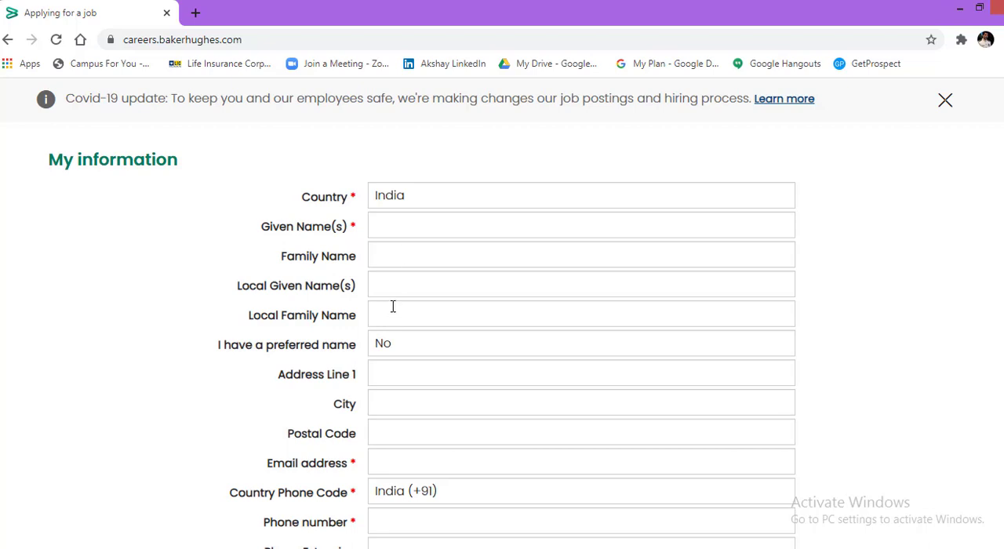
pyautogui.moveTo(414, 379)
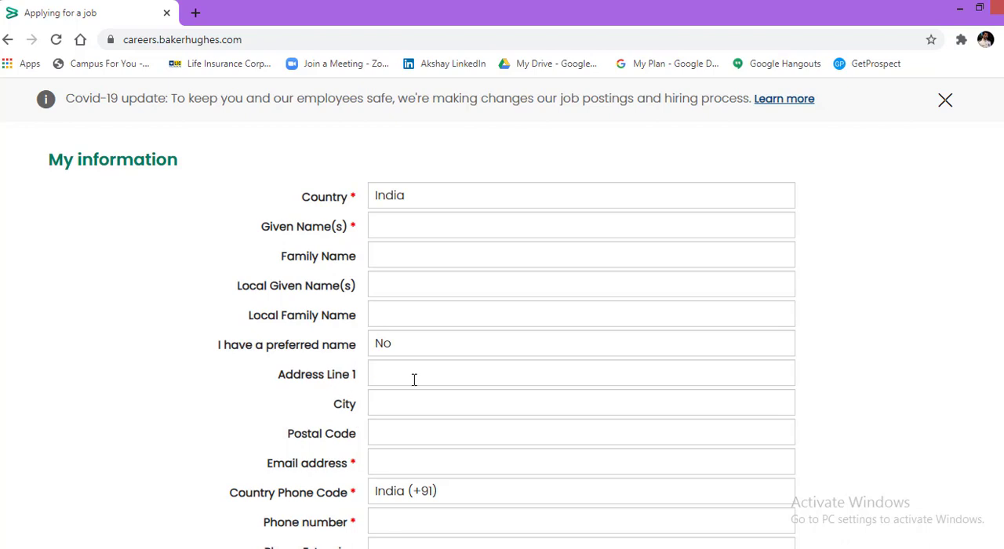
pyautogui.moveTo(423, 441)
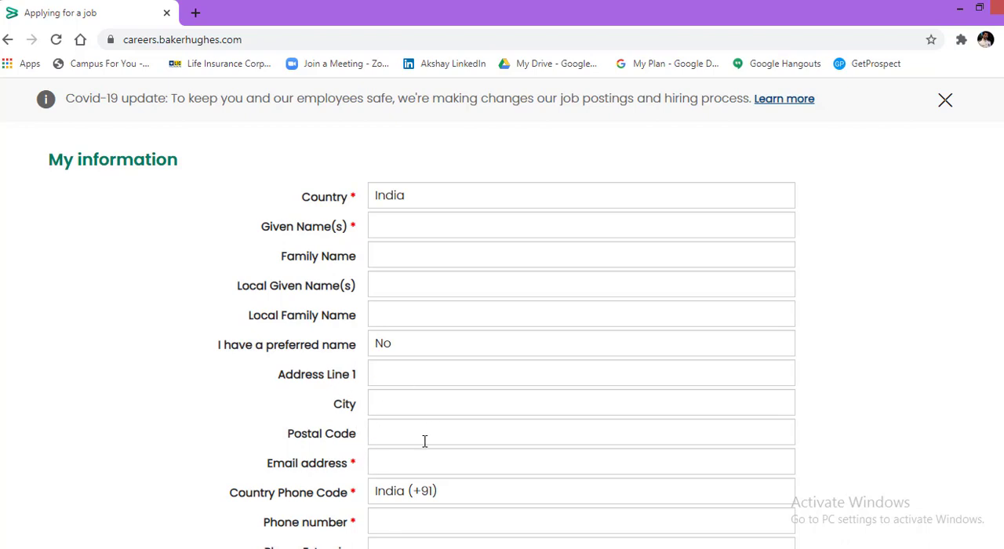
pyautogui.moveTo(160, 446)
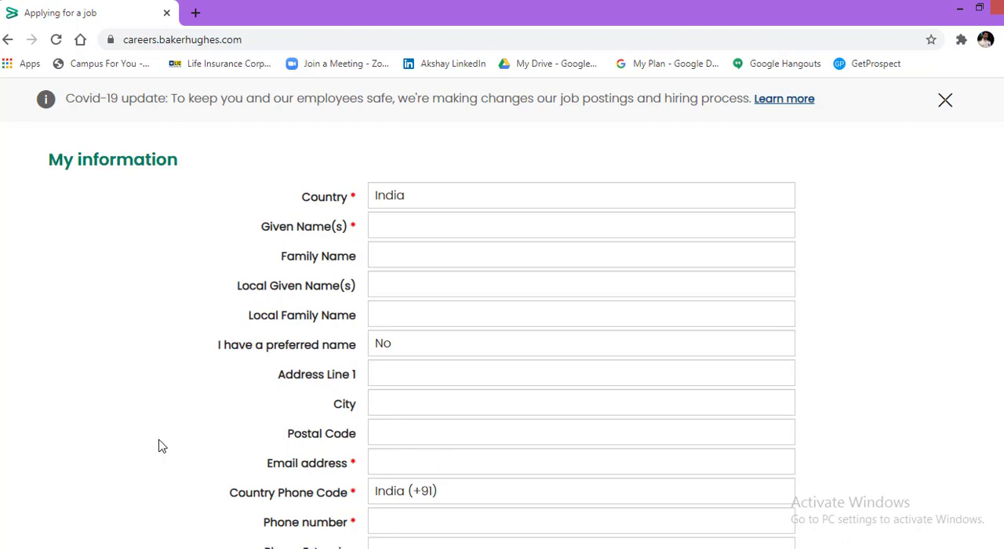
pyautogui.scroll(-3)
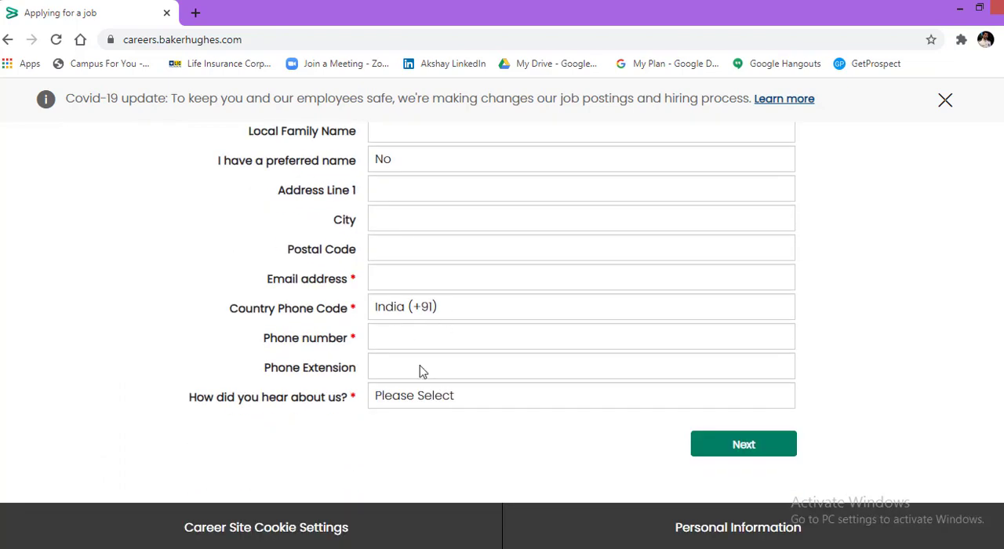
pyautogui.moveTo(489, 398)
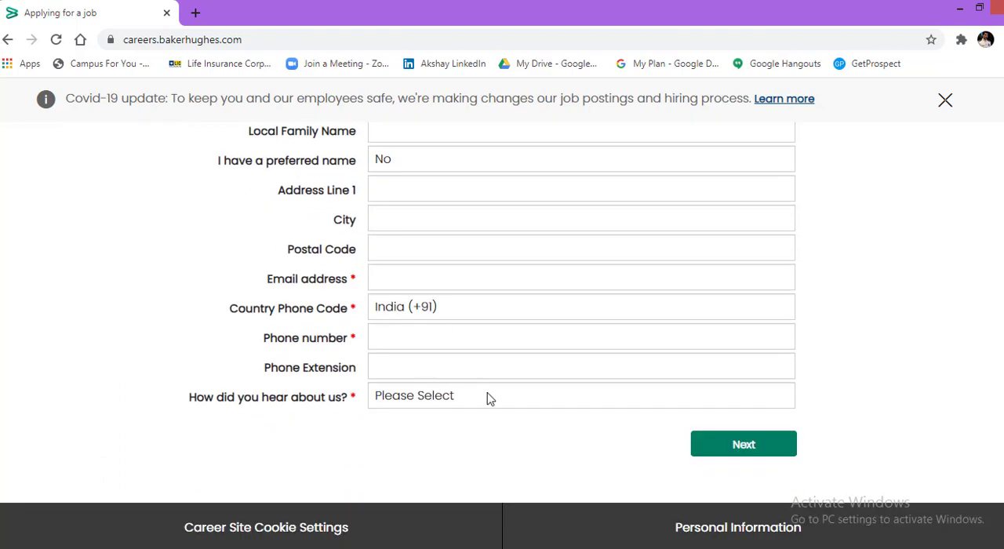
# Step: Expand the How did you hear about us? list of source options
pyautogui.click(580, 395)
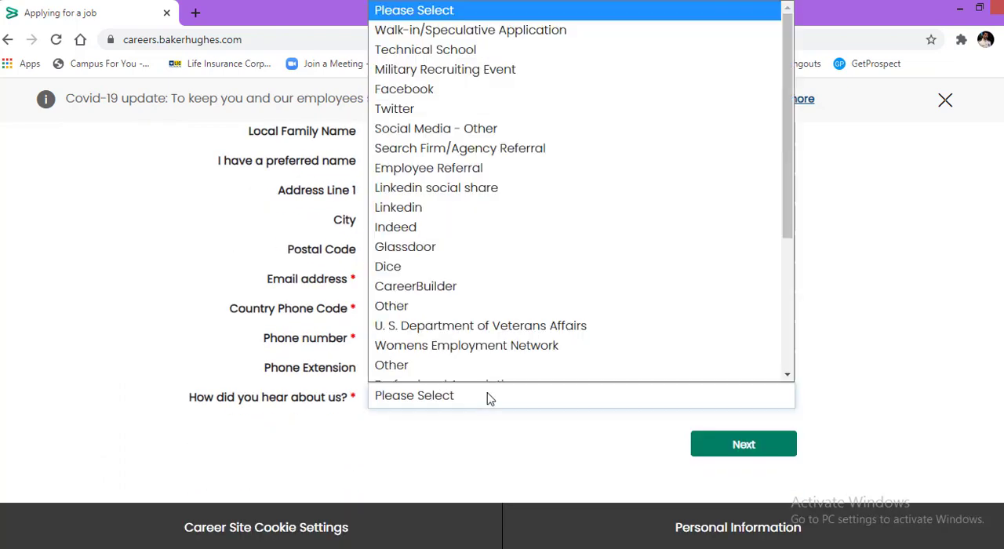
pyautogui.moveTo(628, 394)
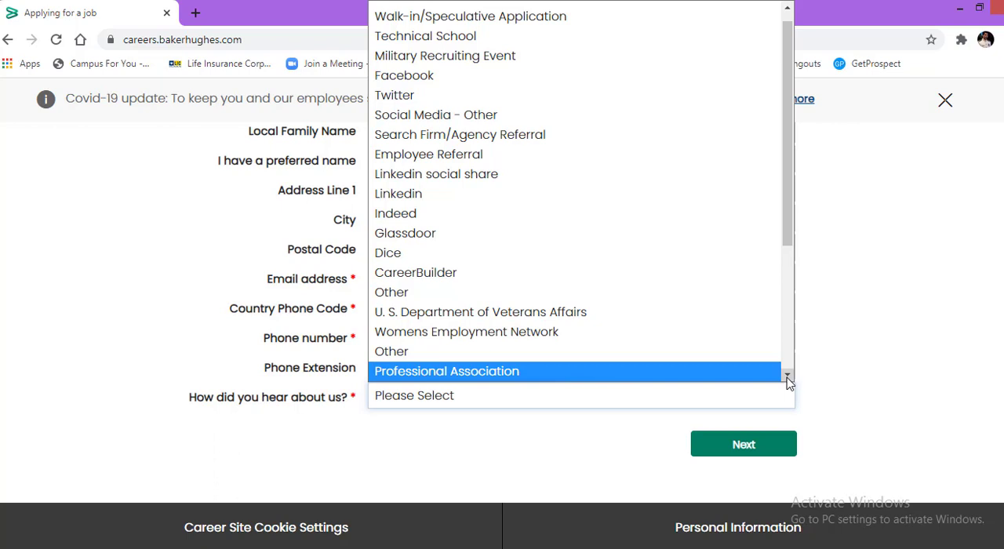
pyautogui.moveTo(784, 380)
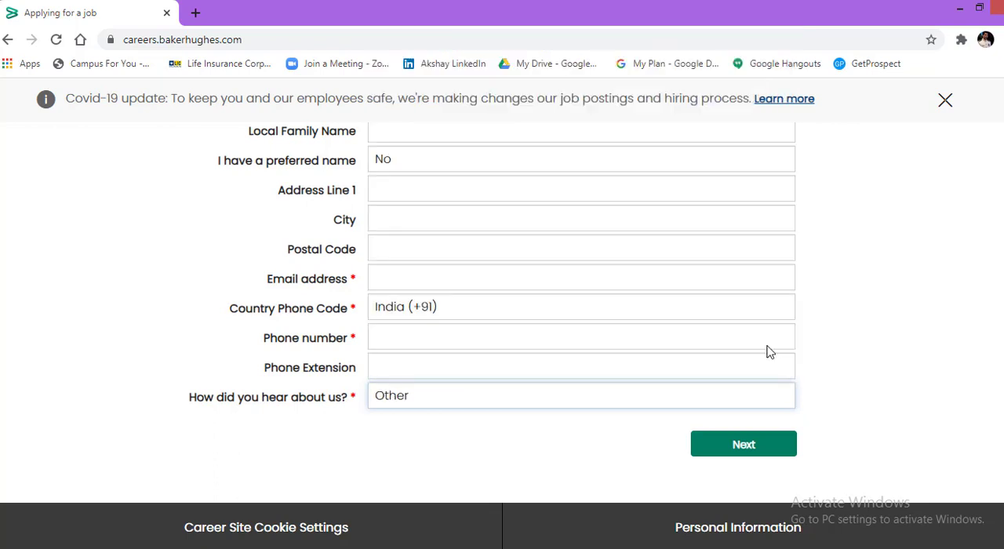
pyautogui.moveTo(614, 458)
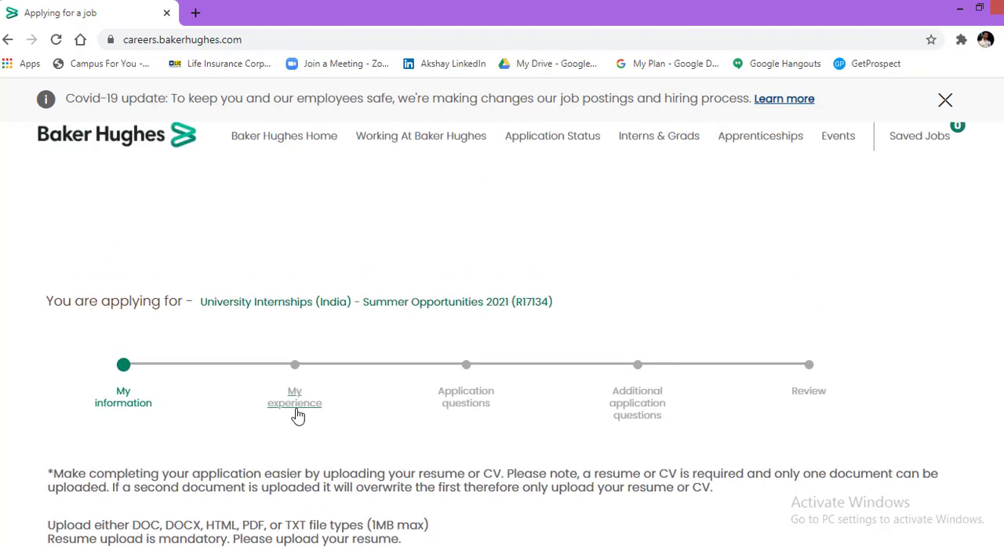
pyautogui.moveTo(329, 446)
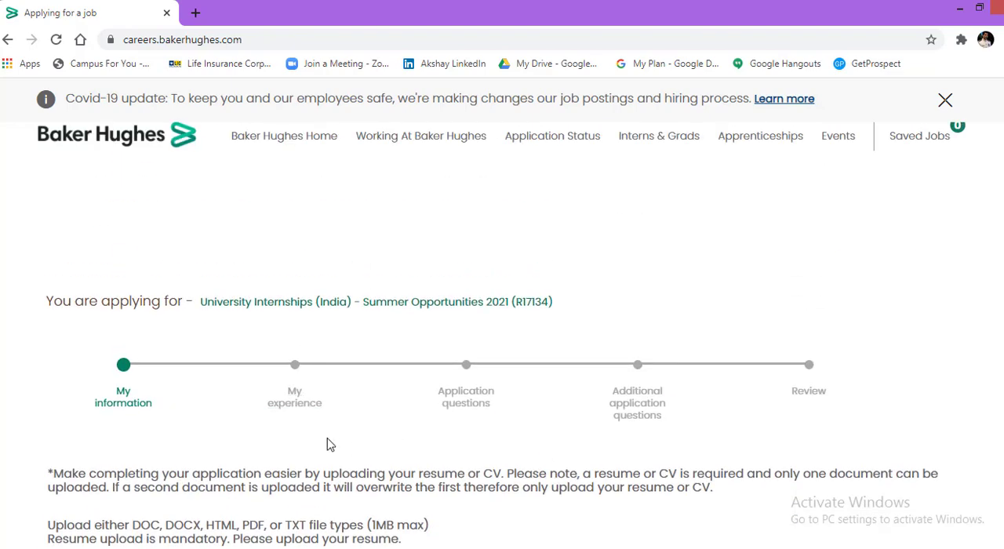
pyautogui.moveTo(320, 420)
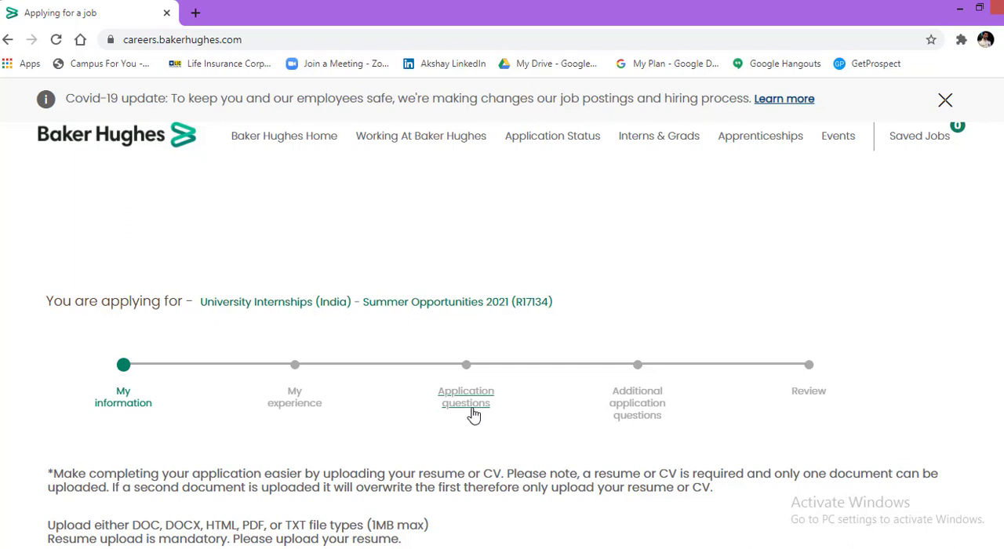
pyautogui.moveTo(514, 421)
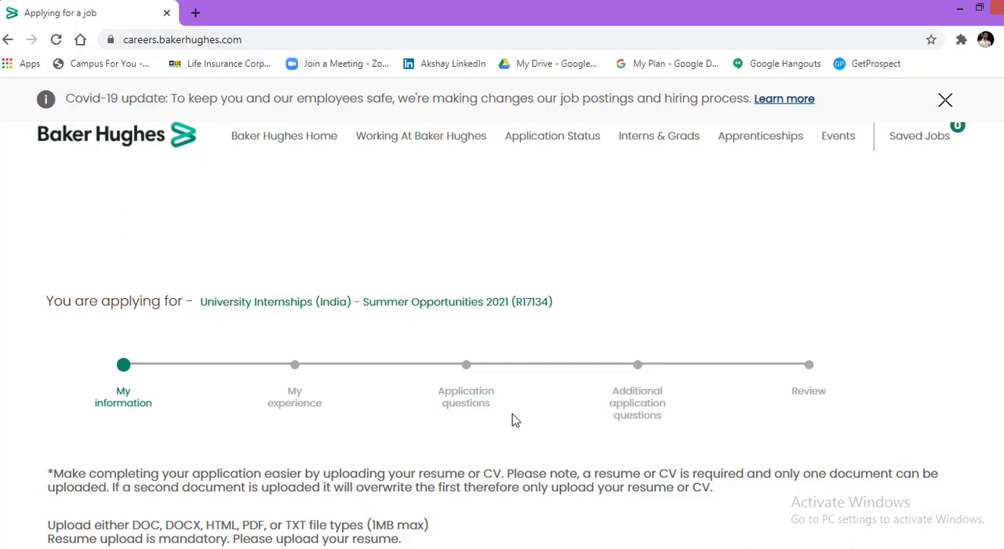
pyautogui.moveTo(465, 396)
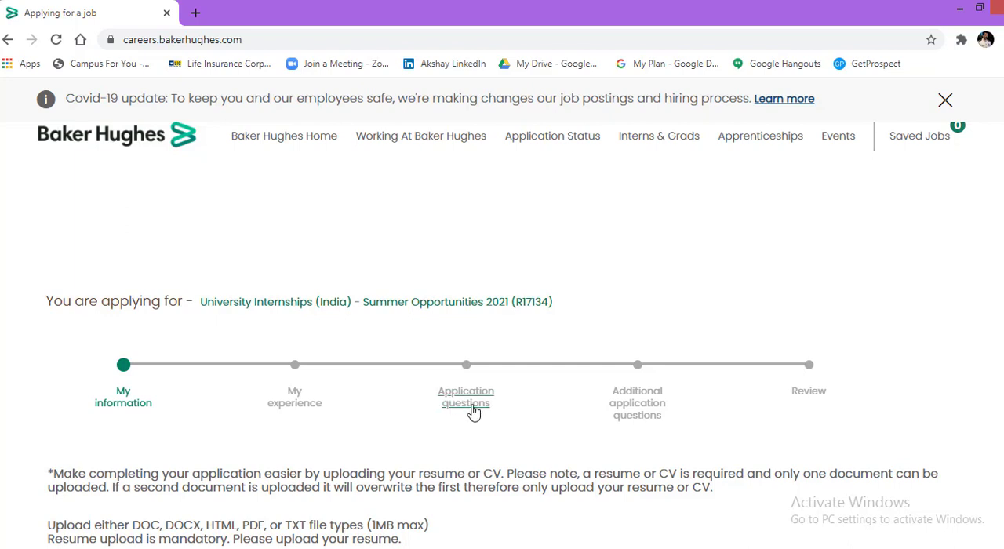
pyautogui.moveTo(618, 430)
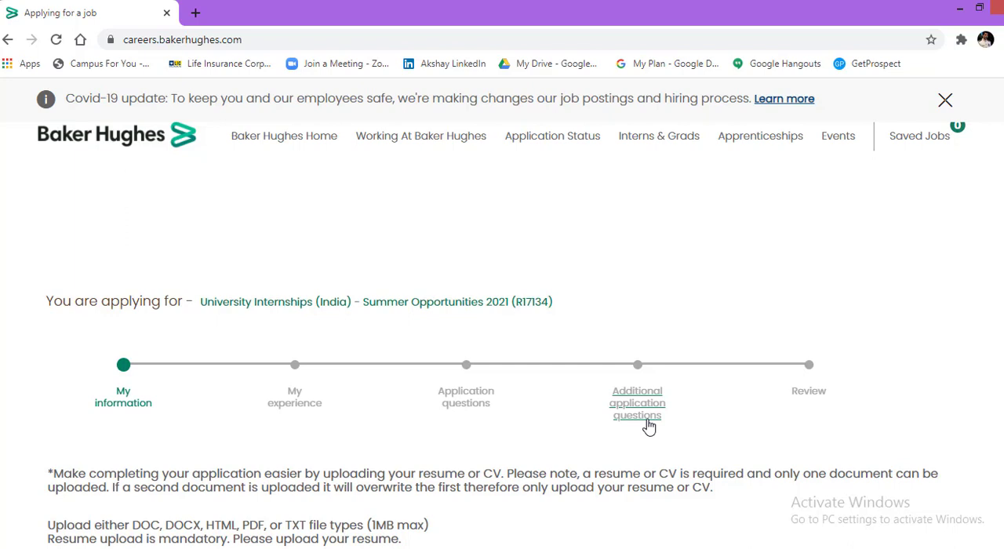
pyautogui.moveTo(515, 405)
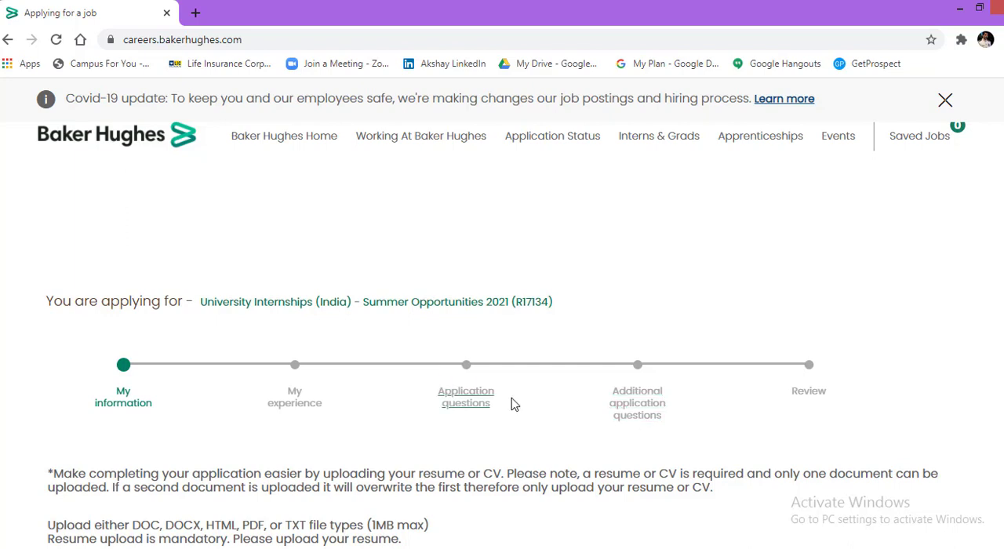
pyautogui.moveTo(568, 414)
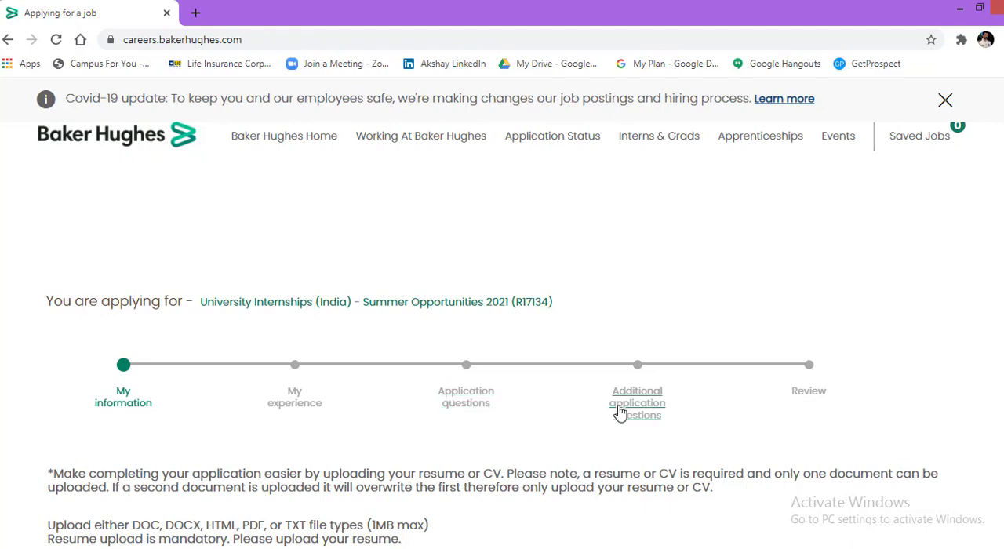
pyautogui.moveTo(592, 415)
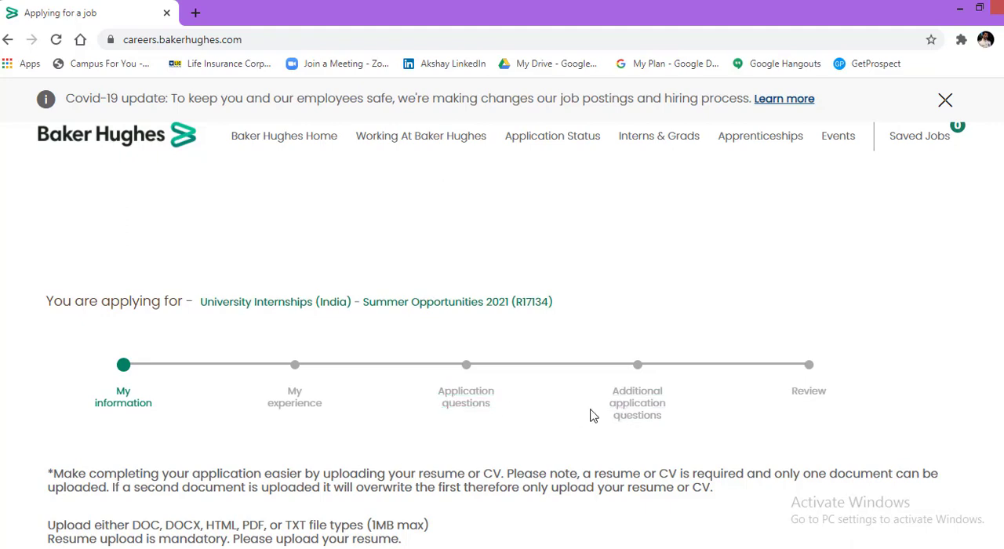
pyautogui.scroll(-3)
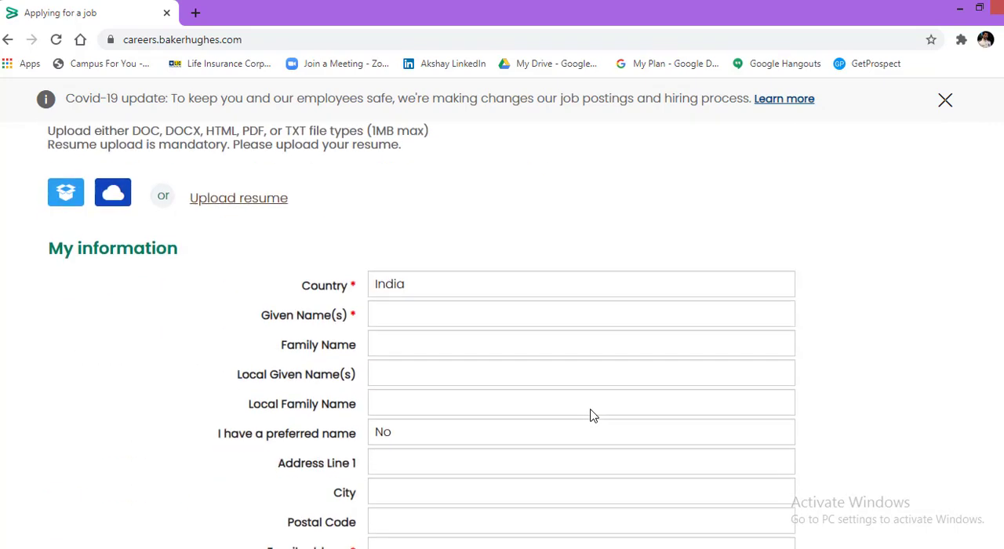
pyautogui.scroll(-3)
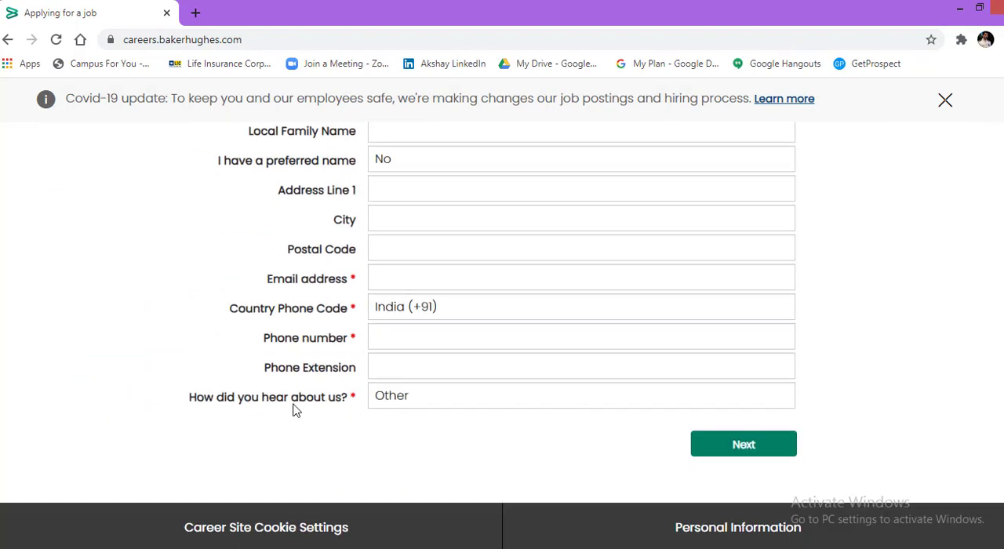
pyautogui.moveTo(279, 412)
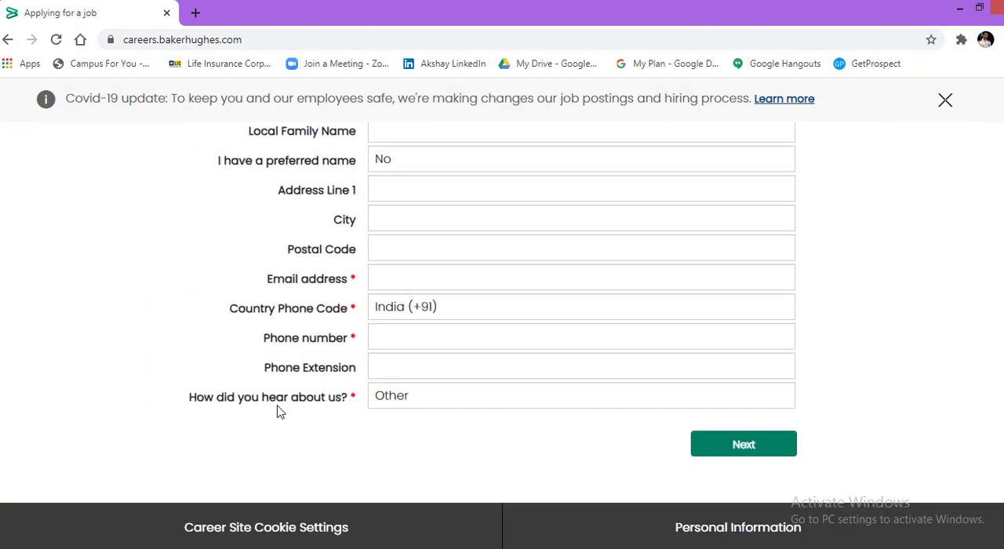
pyautogui.click(581, 395)
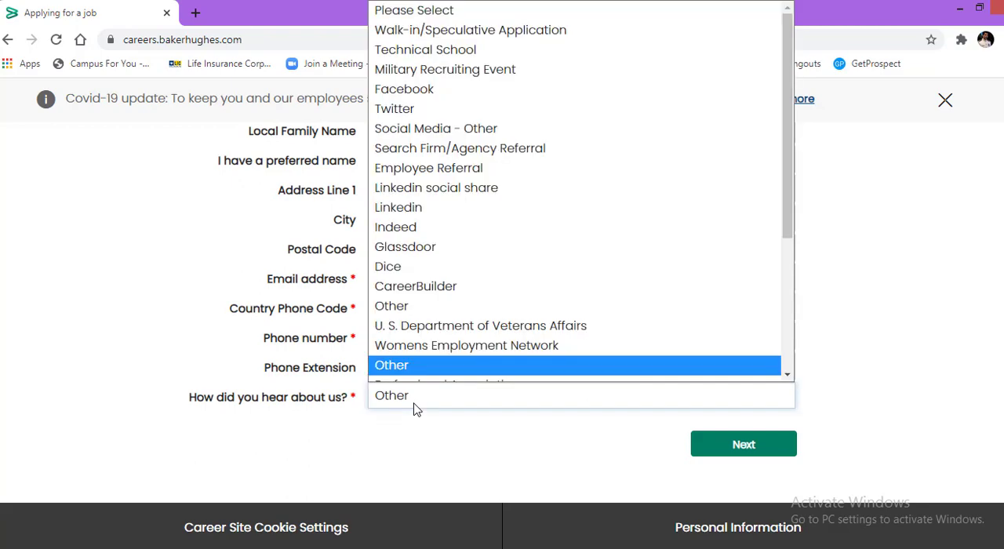
pyautogui.click(392, 364)
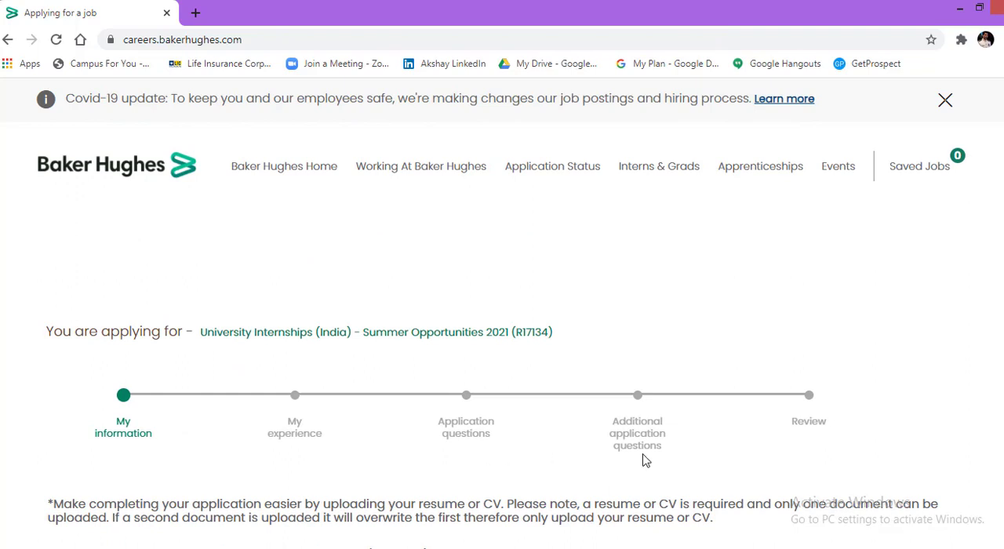
pyautogui.moveTo(583, 455)
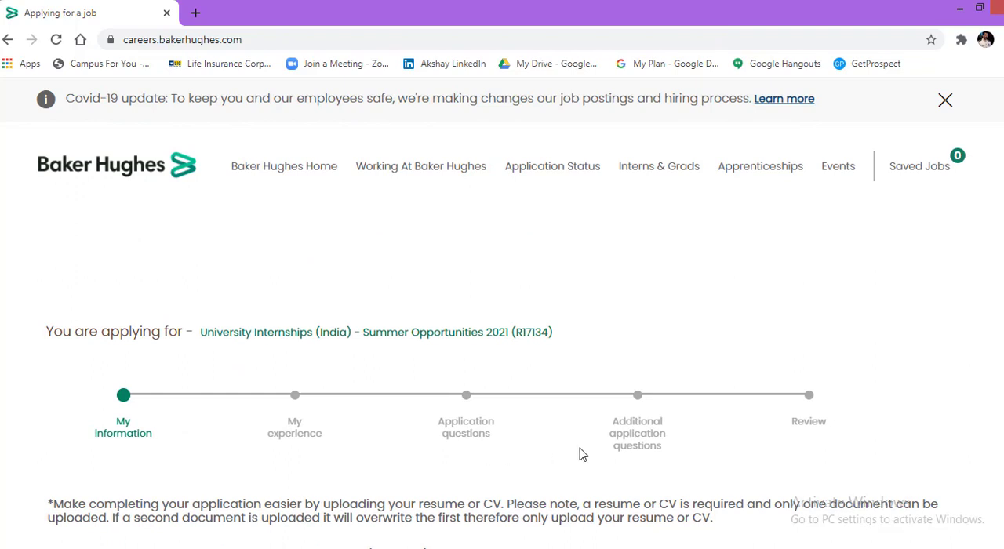
pyautogui.moveTo(798, 426)
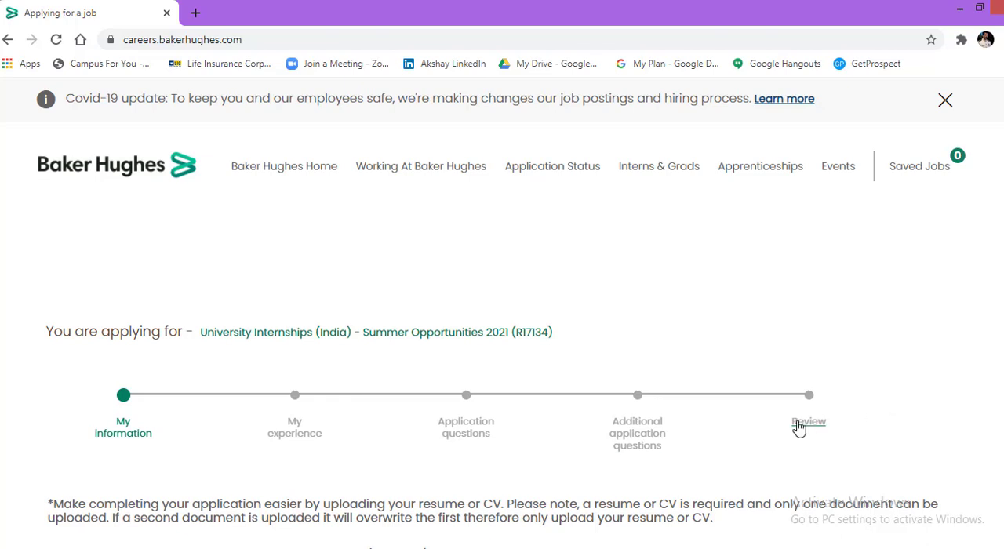
pyautogui.moveTo(803, 429)
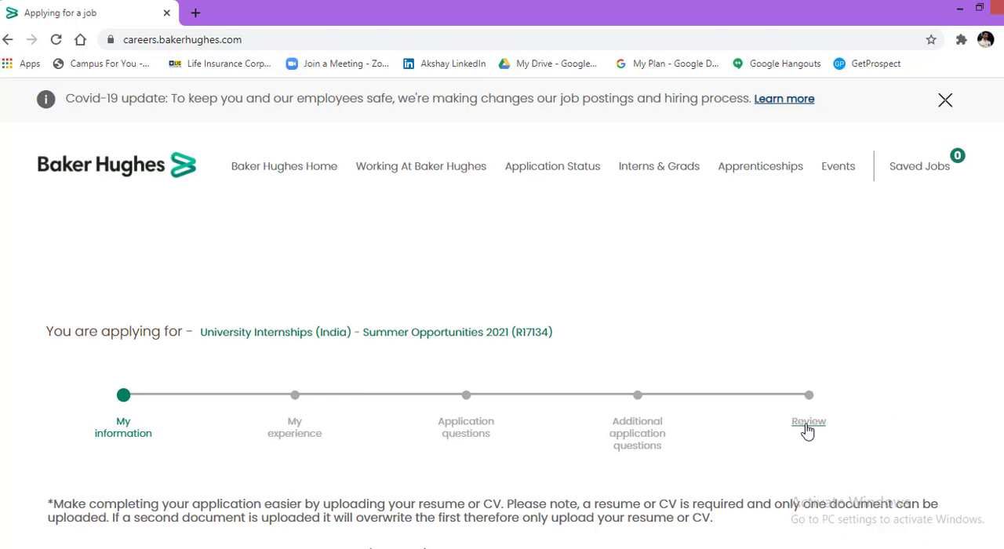
pyautogui.moveTo(709, 261)
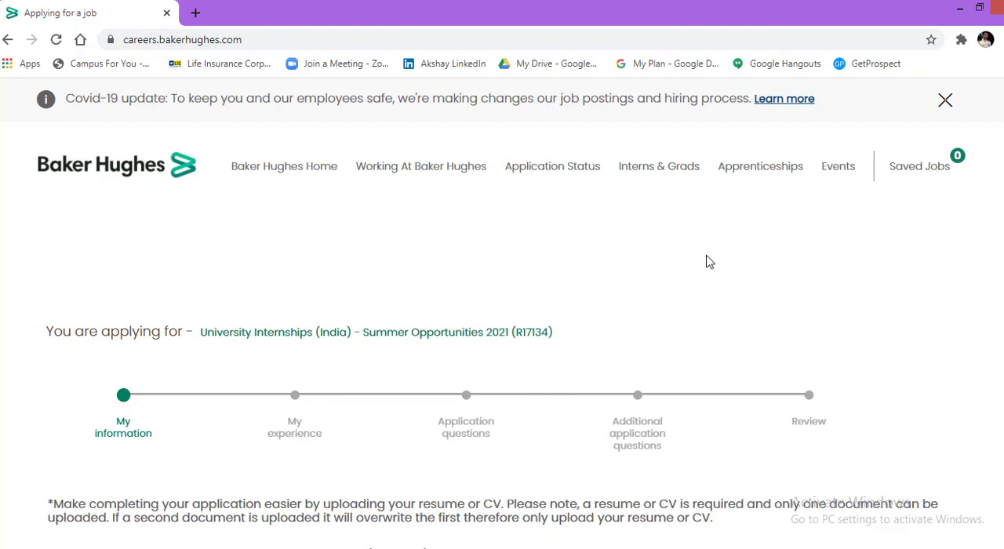
pyautogui.moveTo(217, 220)
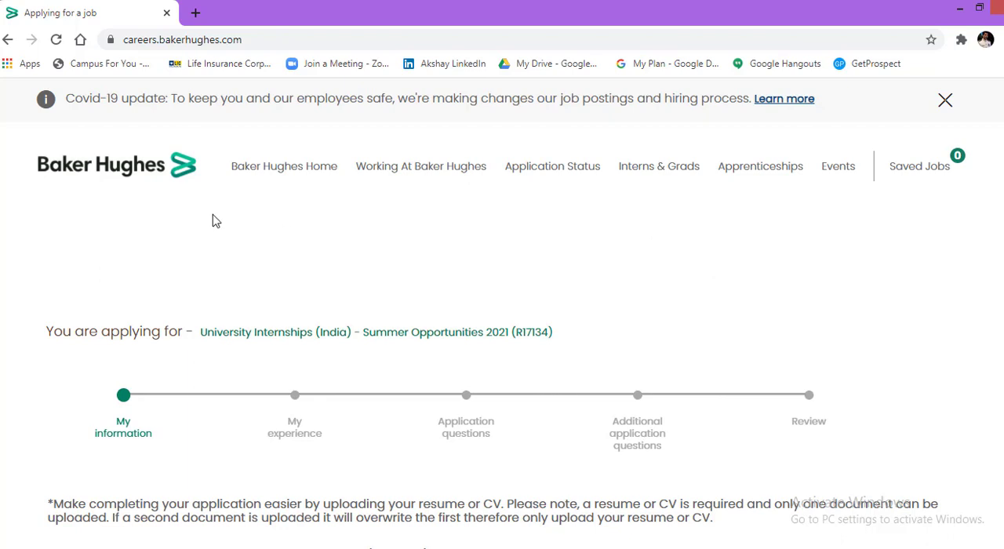
pyautogui.moveTo(220, 343)
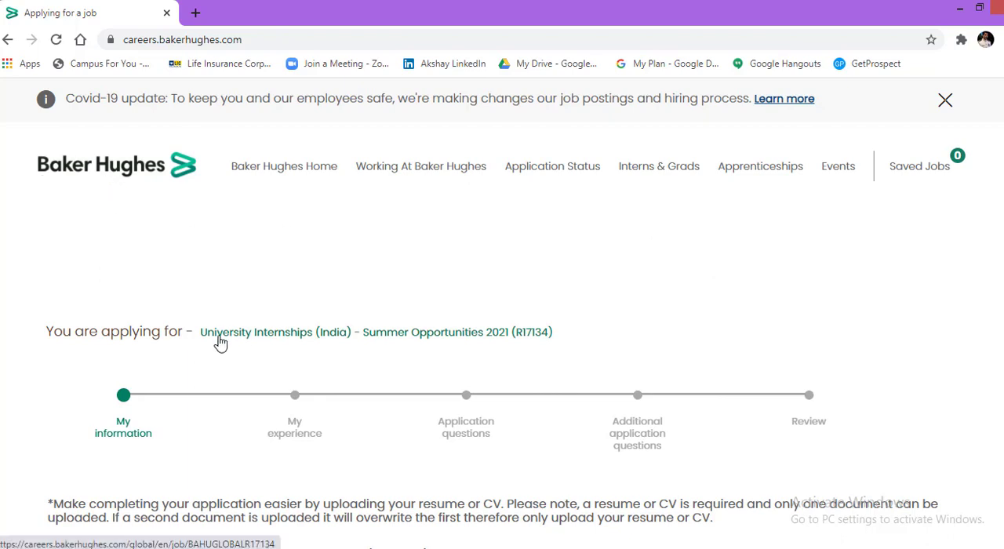
pyautogui.moveTo(340, 348)
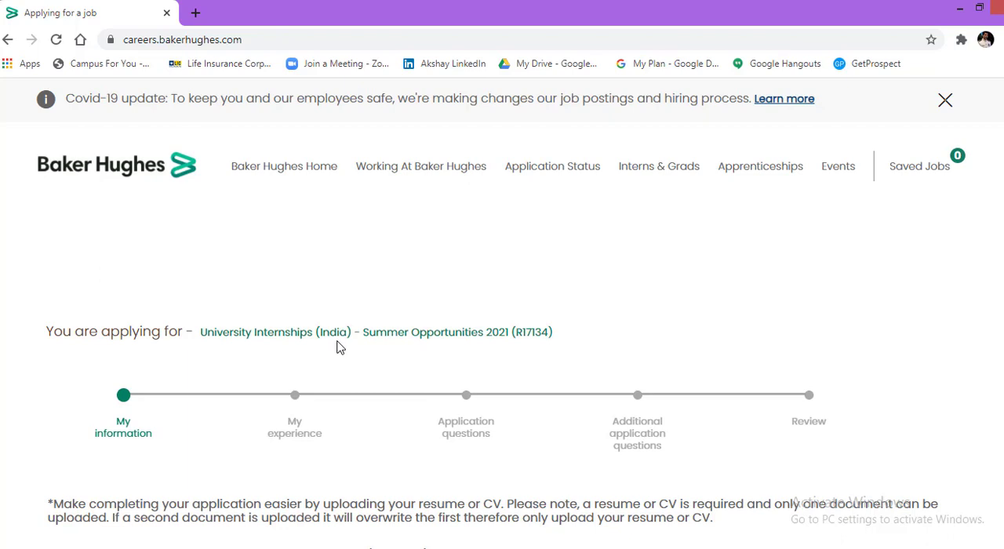
pyautogui.moveTo(590, 339)
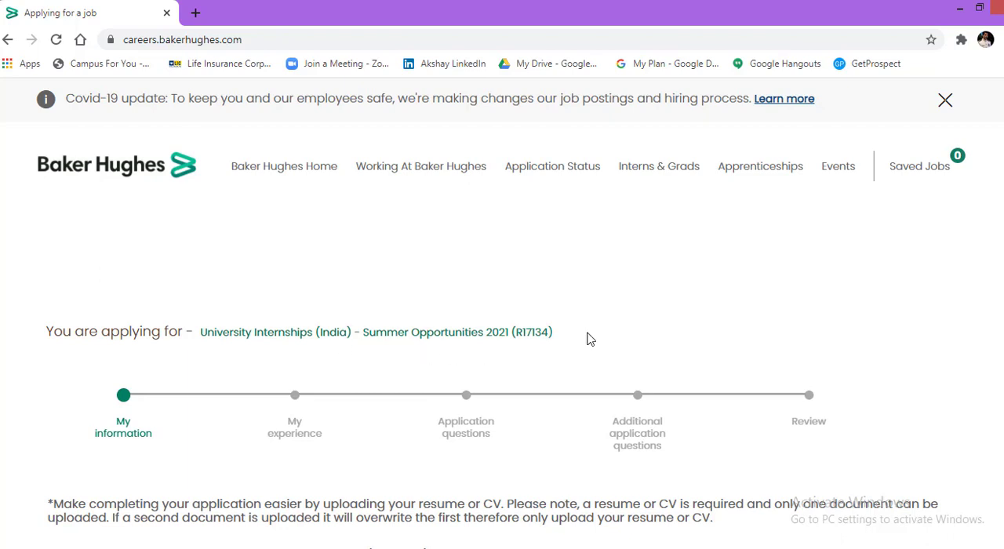